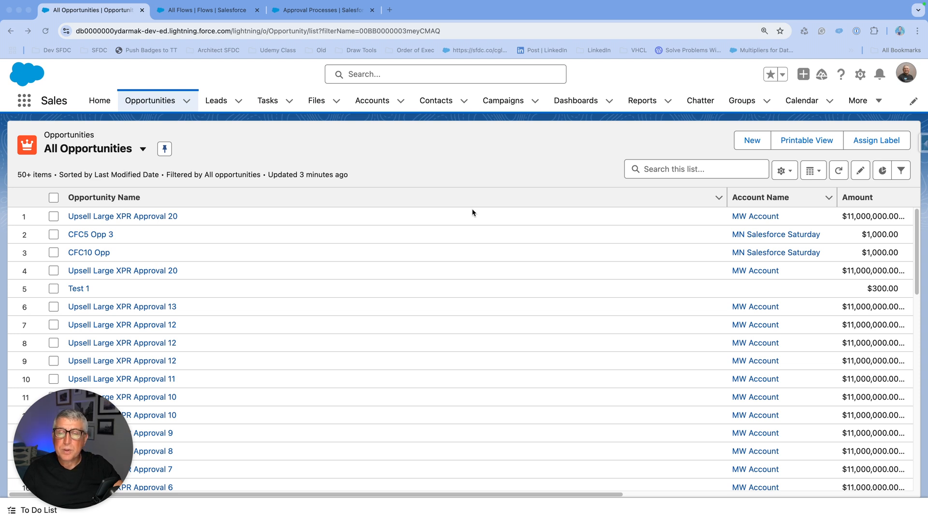
pyautogui.moveTo(498, 224)
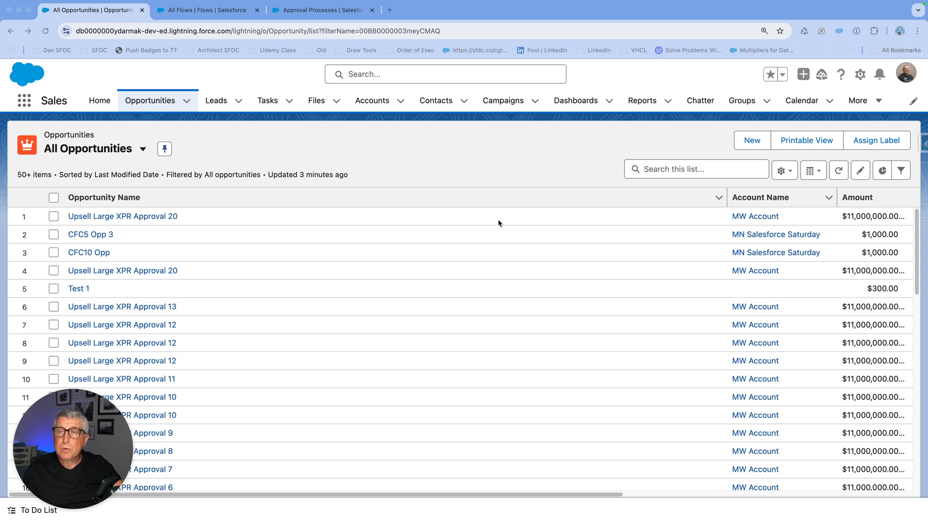
pyautogui.moveTo(501, 218)
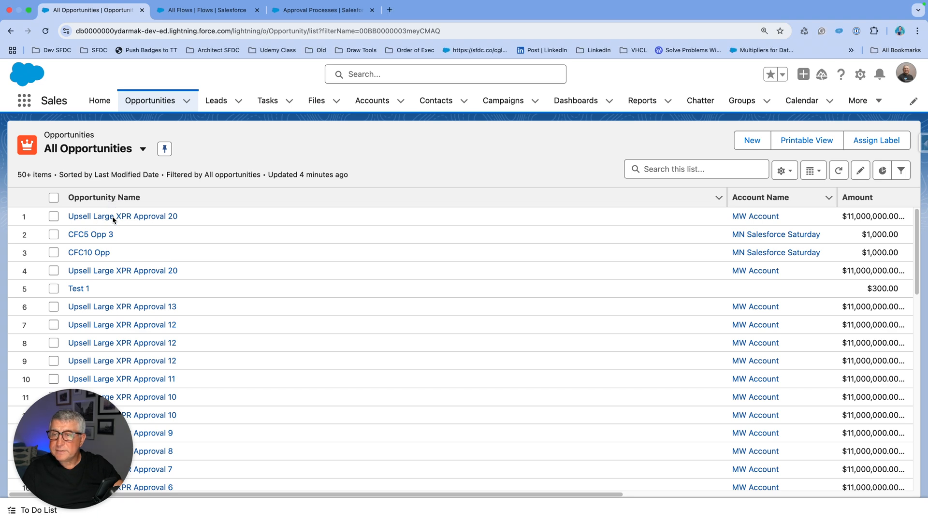
# Clone Upsell Large XPR Approval 20 as Upsell Large XPR Approval 21 and save it
pyautogui.click(122, 216)
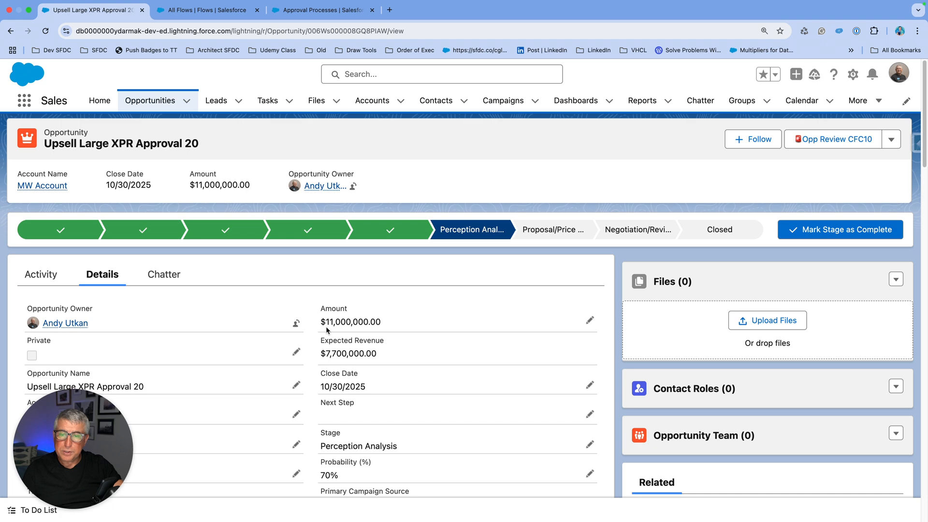
pyautogui.moveTo(420, 330)
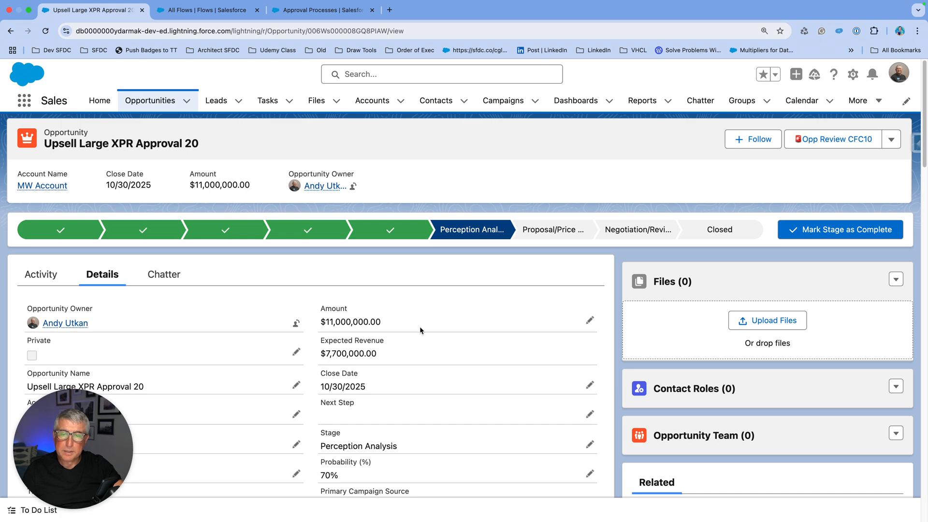
pyautogui.moveTo(448, 330)
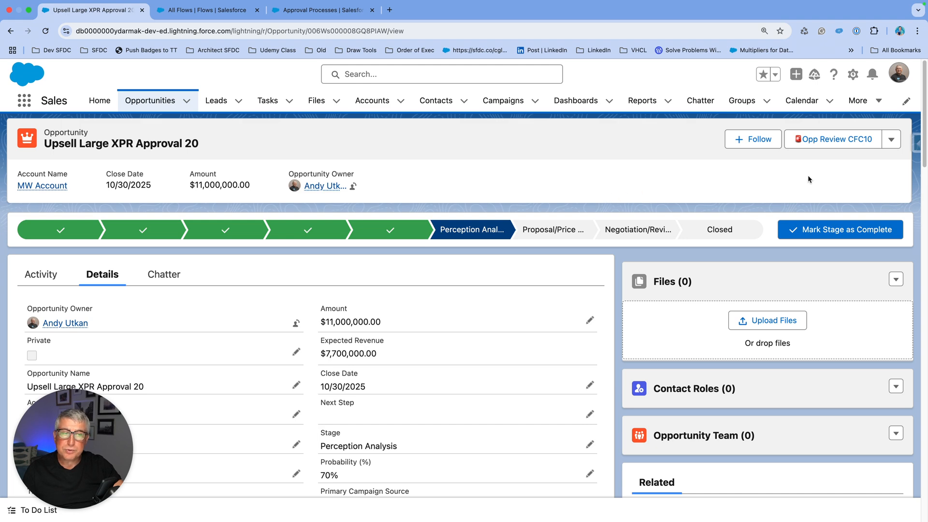
pyautogui.click(891, 139)
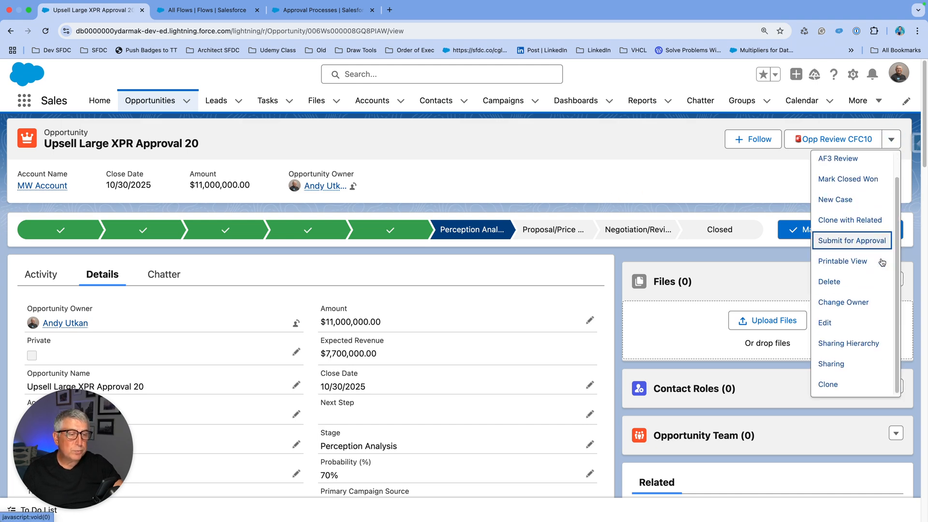
pyautogui.click(827, 384)
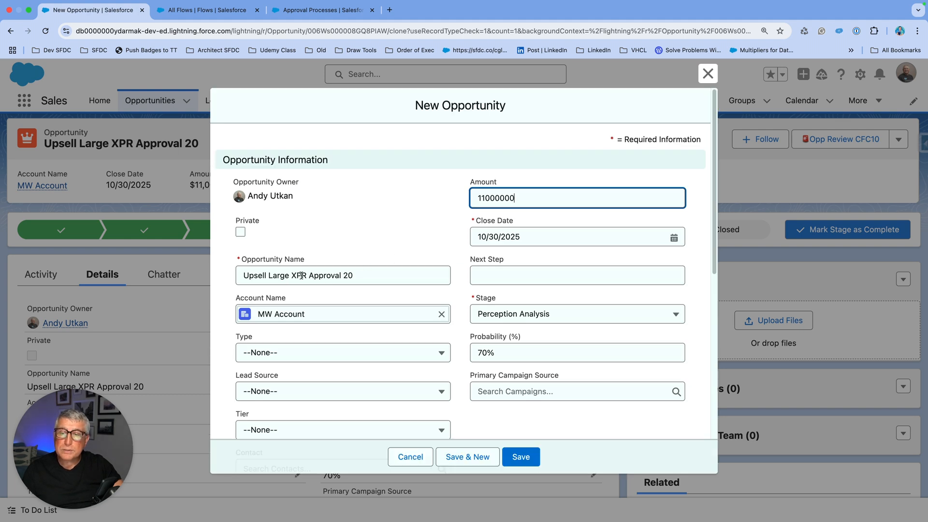
pyautogui.click(342, 275)
pyautogui.write('1')
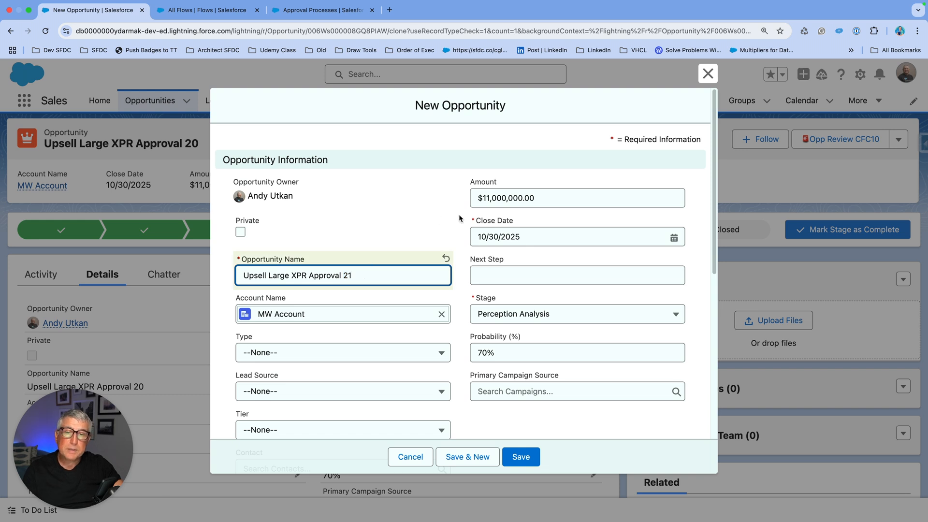
pyautogui.click(520, 457)
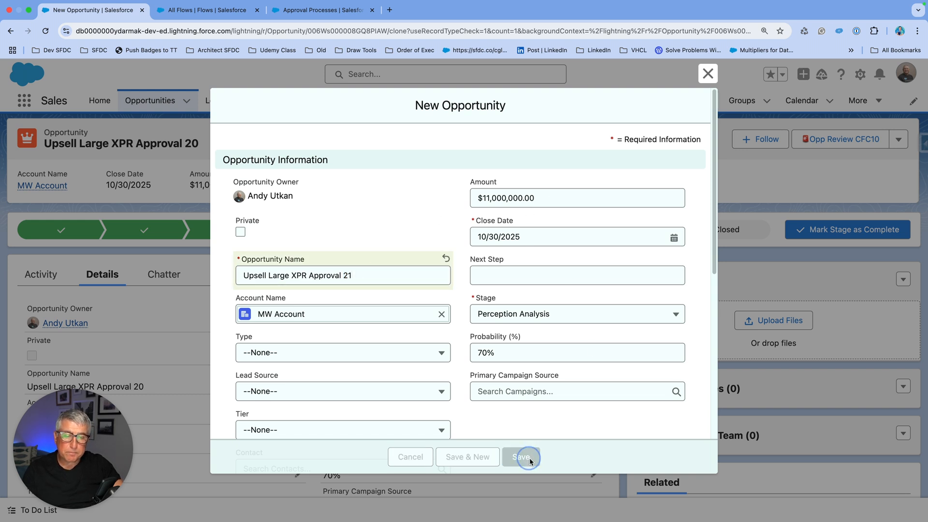
# Approve the Approval 21 work item with the comment 'Approved' and finish it
pyautogui.click(522, 456)
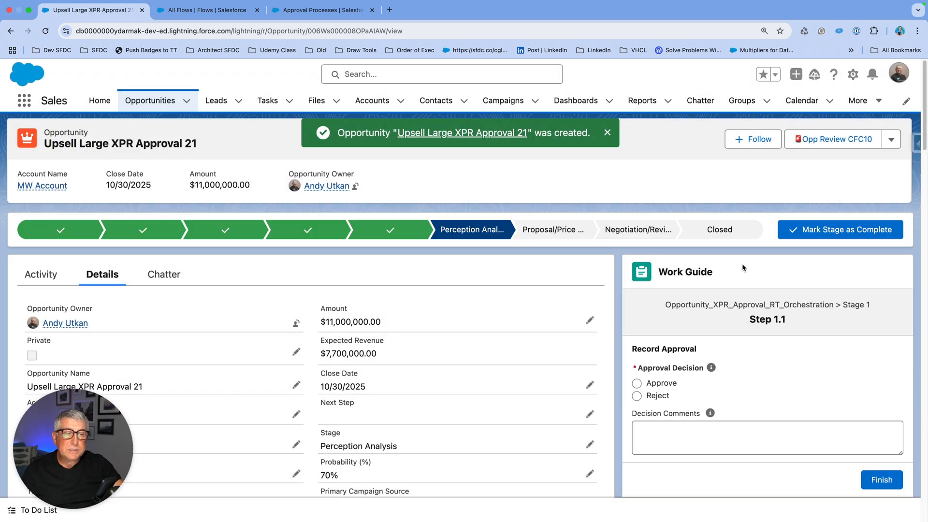
pyautogui.moveTo(722, 393)
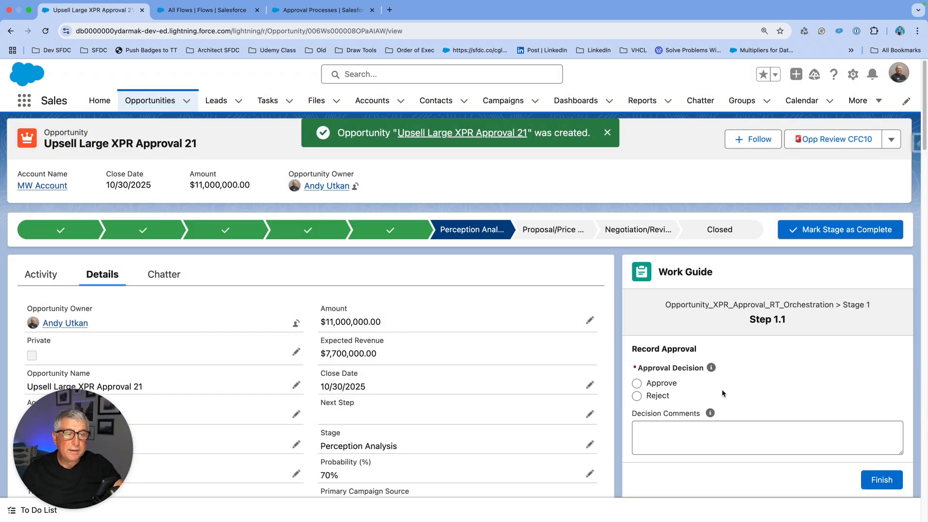
pyautogui.click(605, 133)
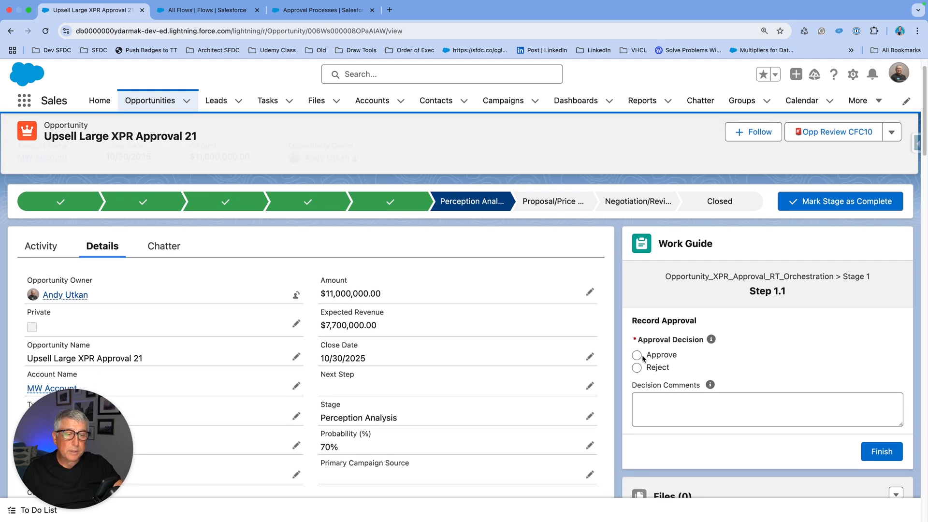
pyautogui.click(637, 354)
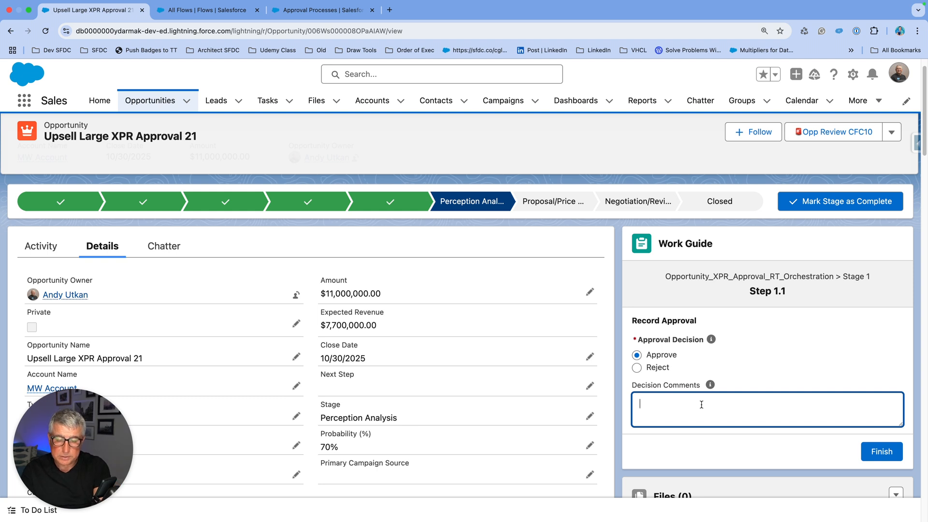
pyautogui.write('Approved')
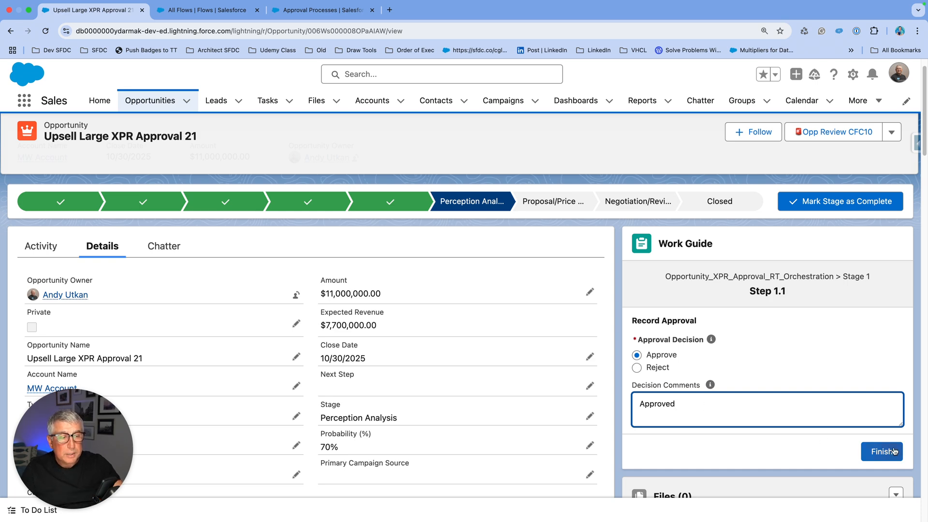
pyautogui.click(880, 451)
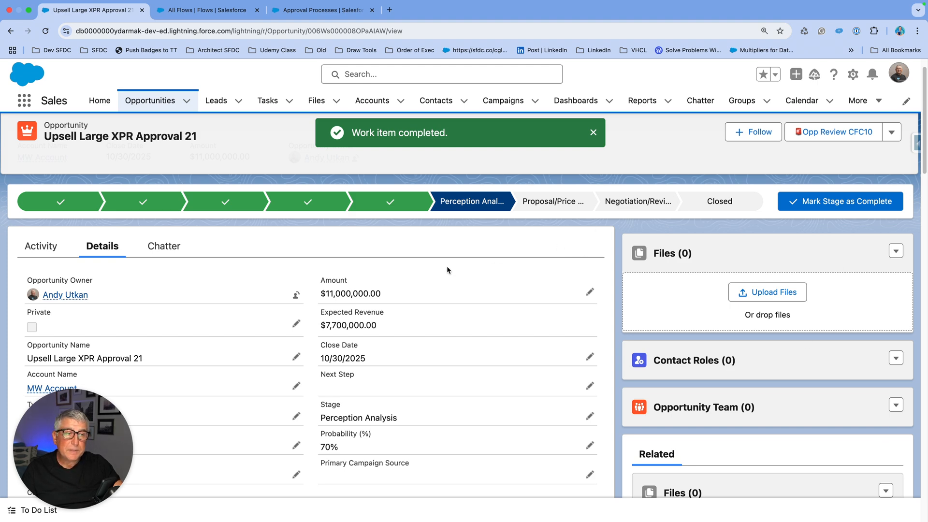
# Open the completed 'Opportunity has been approved' task from Approval 21's activity history
pyautogui.click(592, 132)
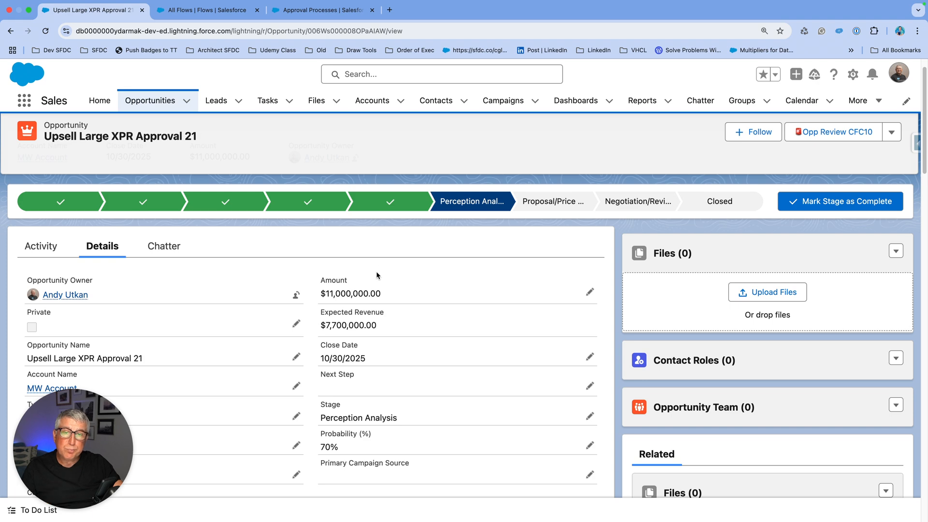
pyautogui.moveTo(286, 290)
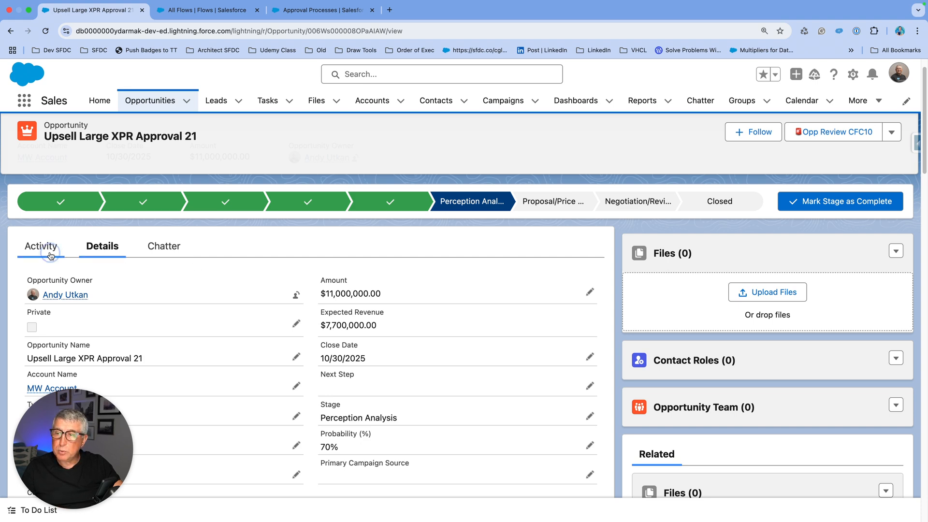
pyautogui.click(40, 246)
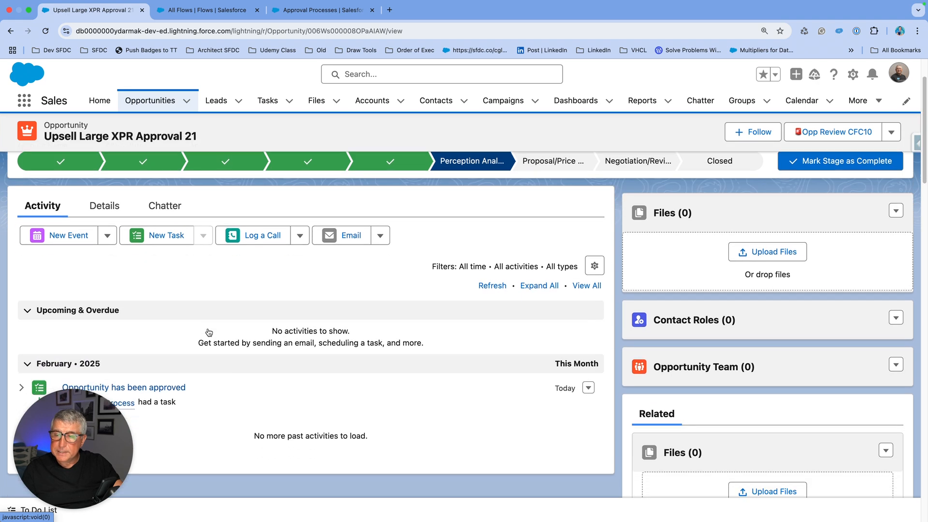
pyautogui.scroll(-3)
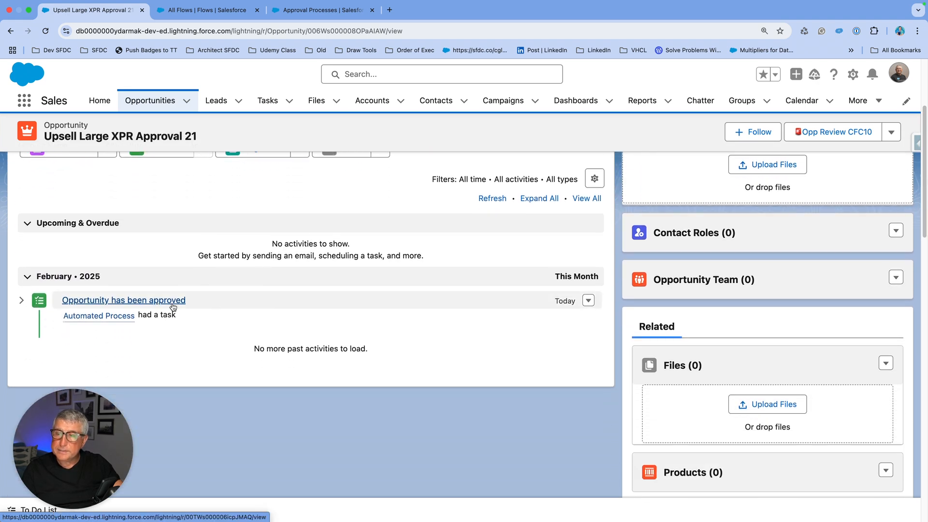
pyautogui.click(123, 300)
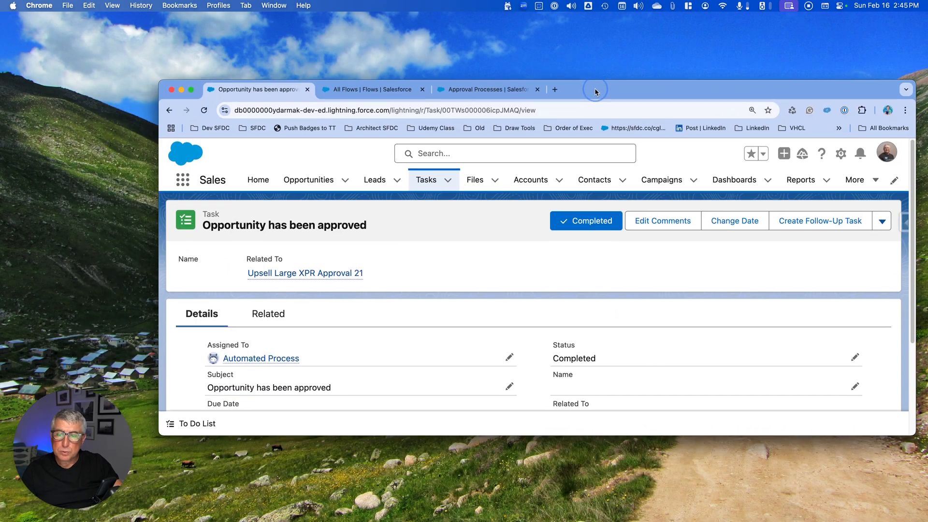
pyautogui.scroll(-3)
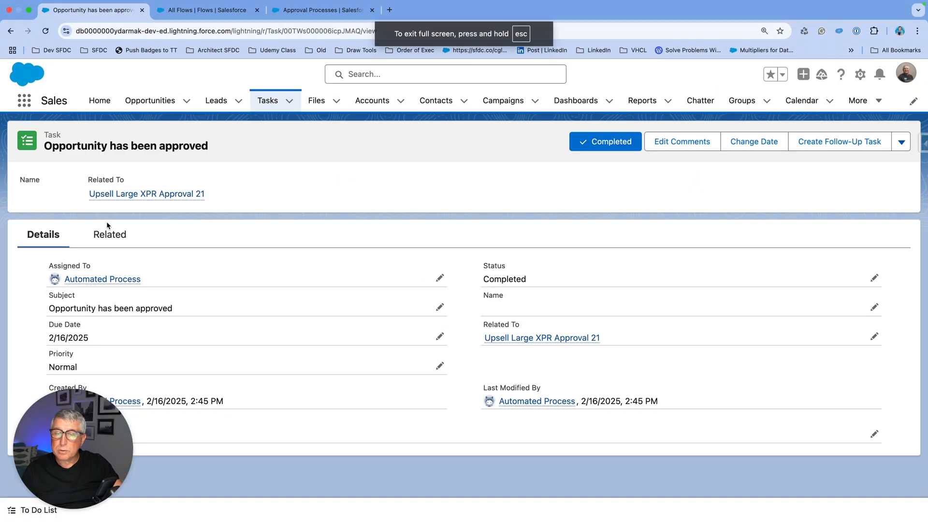
pyautogui.moveTo(195, 206)
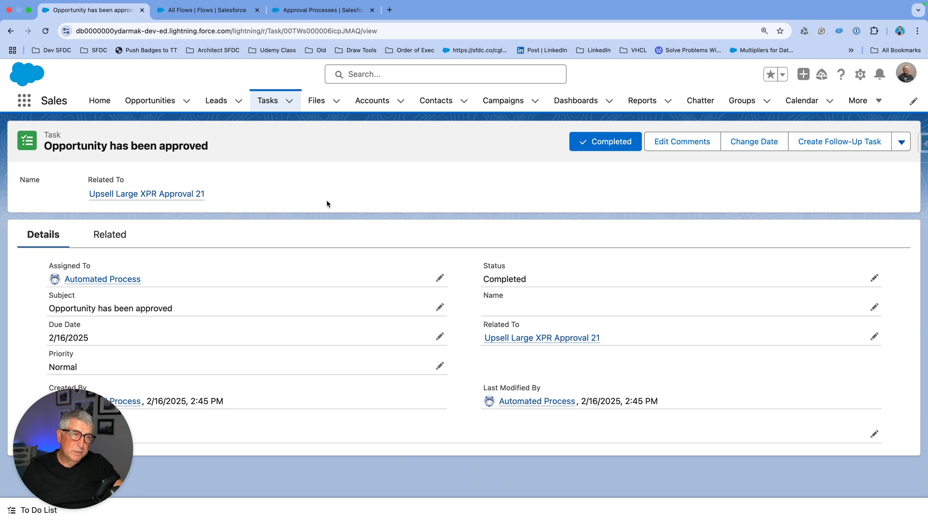
pyautogui.moveTo(644, 171)
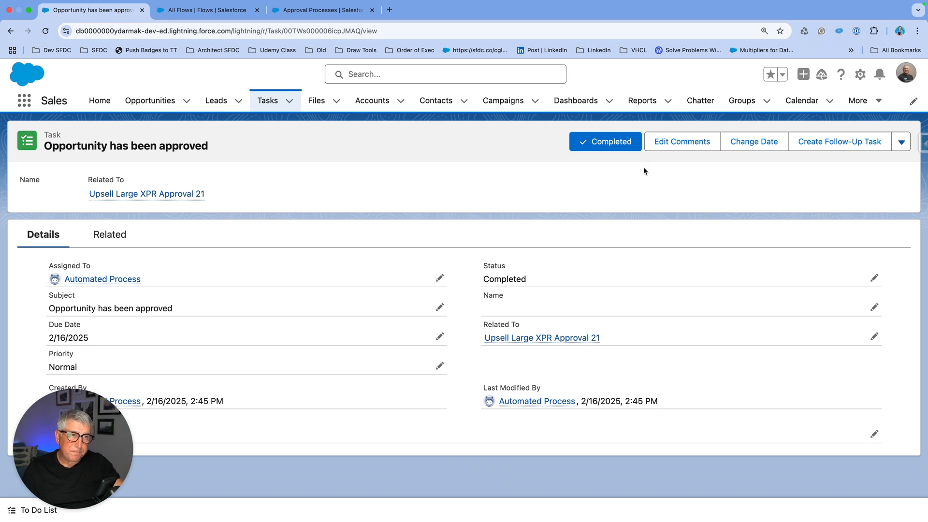
# Find Flows in Setup and open the Opportunity - XPR - Approval RT Orchestration flow
pyautogui.click(860, 74)
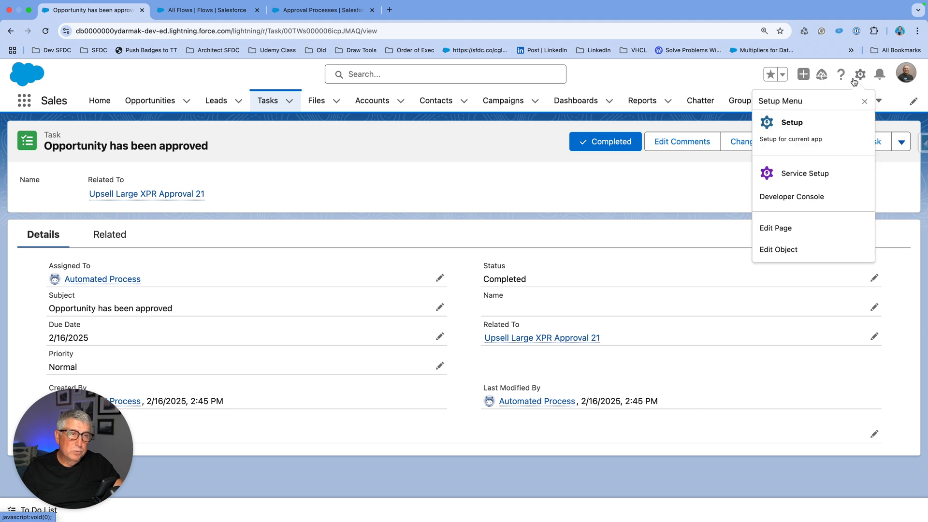
pyautogui.click(790, 123)
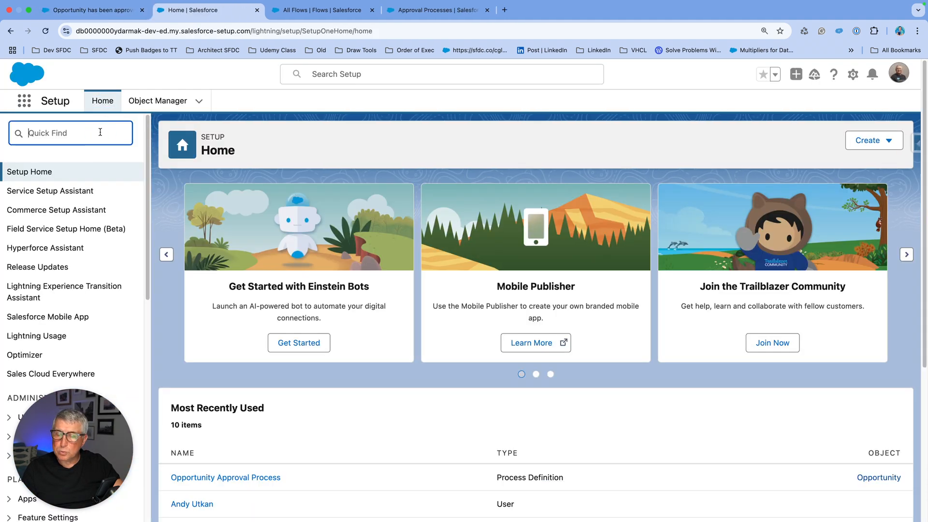
pyautogui.write('flow')
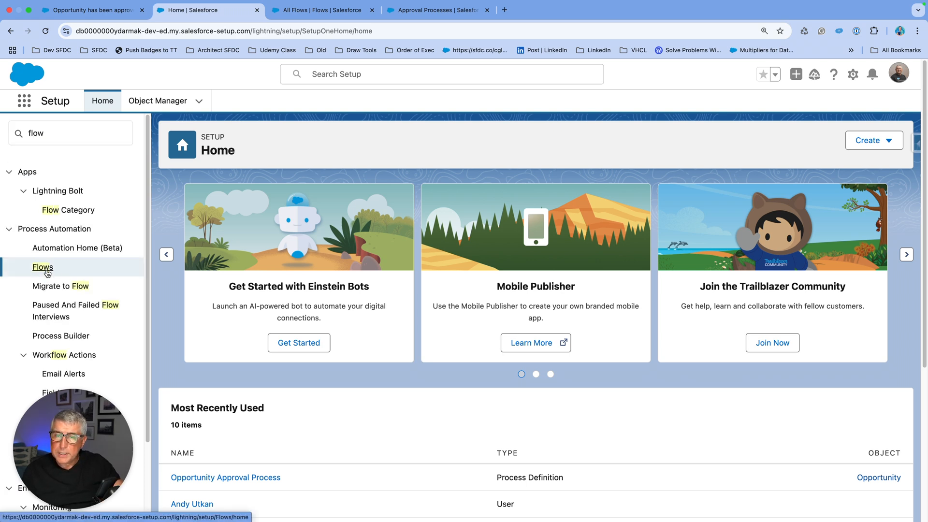
pyautogui.click(43, 267)
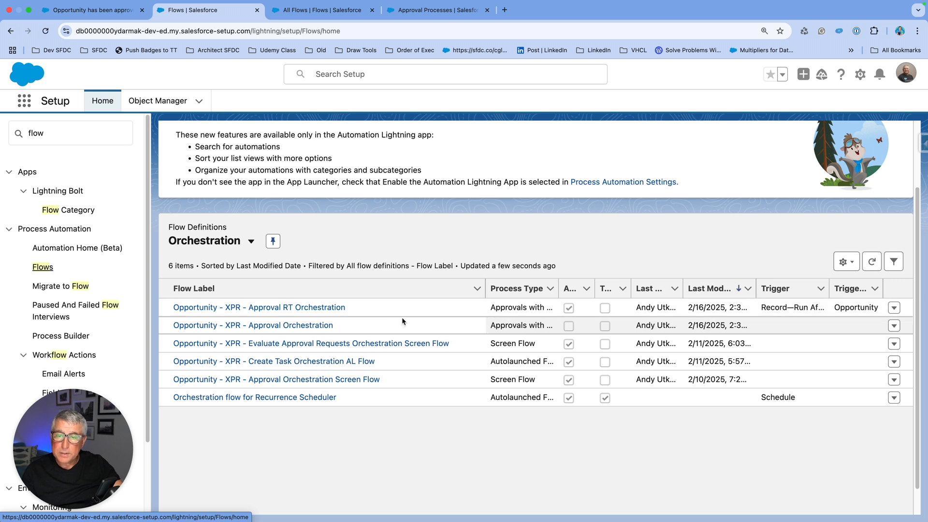
pyautogui.click(252, 325)
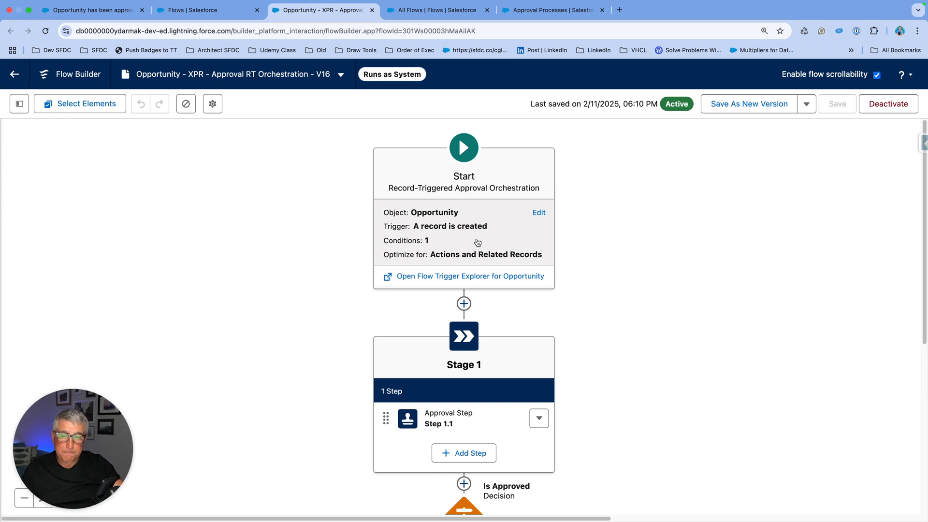
# Review the start trigger for Opportunities over 10,000,000, then view the Is Approved decision and Stage 2
pyautogui.click(464, 147)
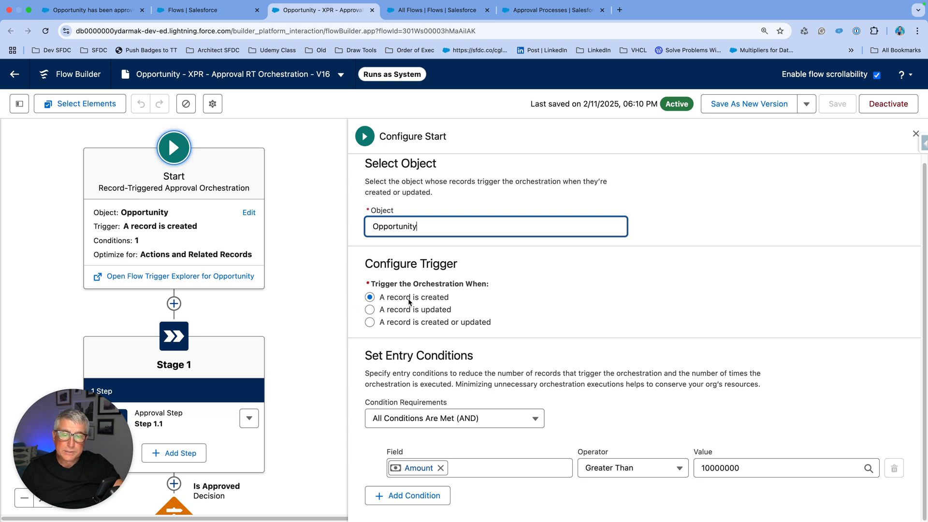
pyautogui.moveTo(408, 303)
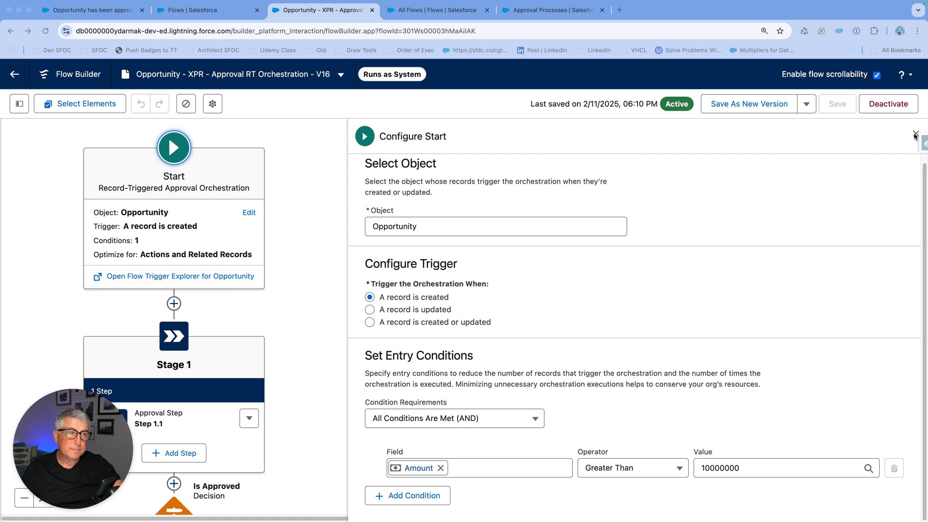
pyautogui.click(914, 133)
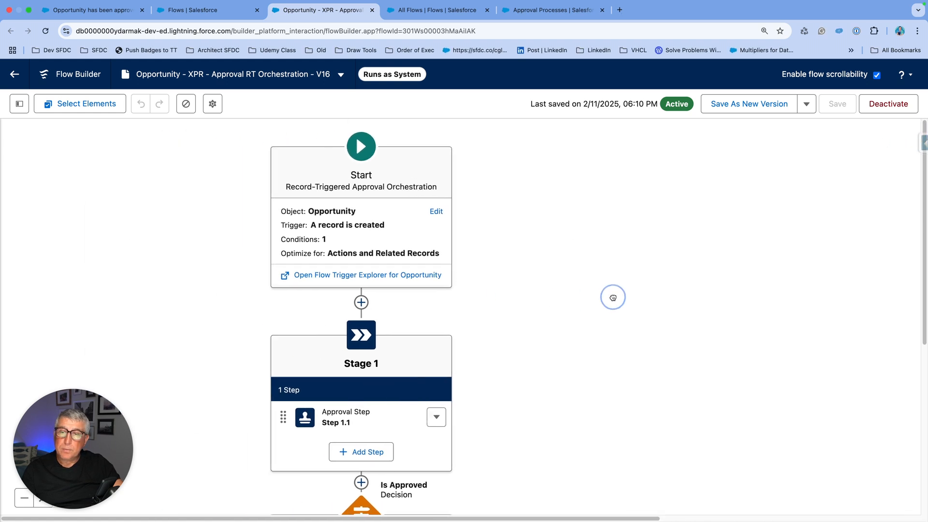
pyautogui.scroll(-3)
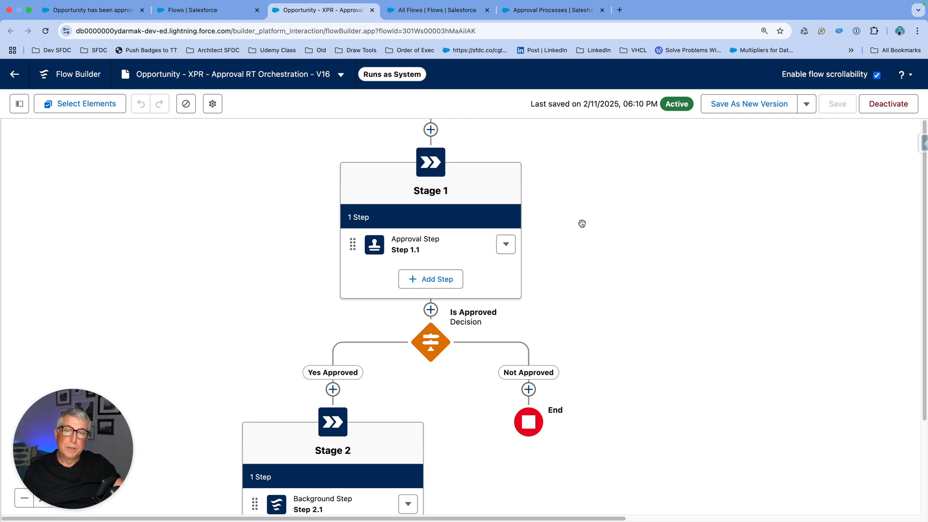
pyautogui.click(415, 243)
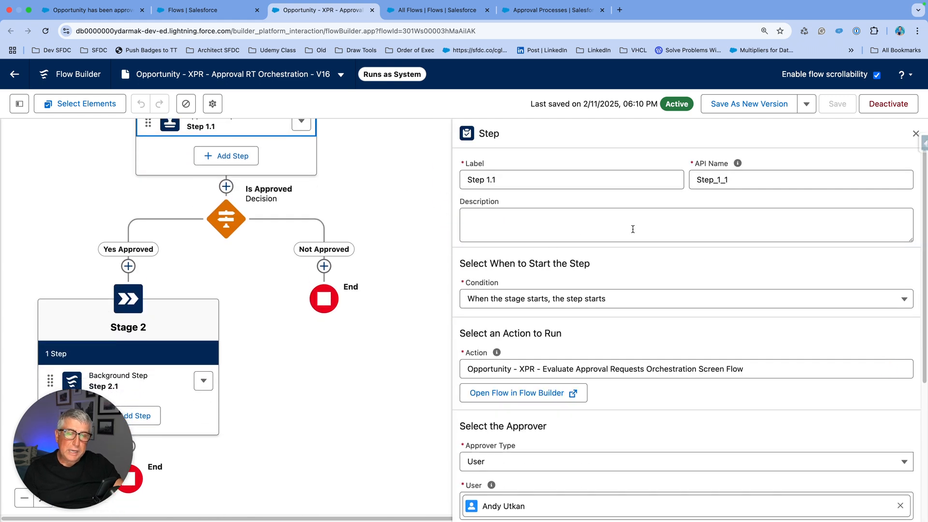
pyautogui.scroll(-3)
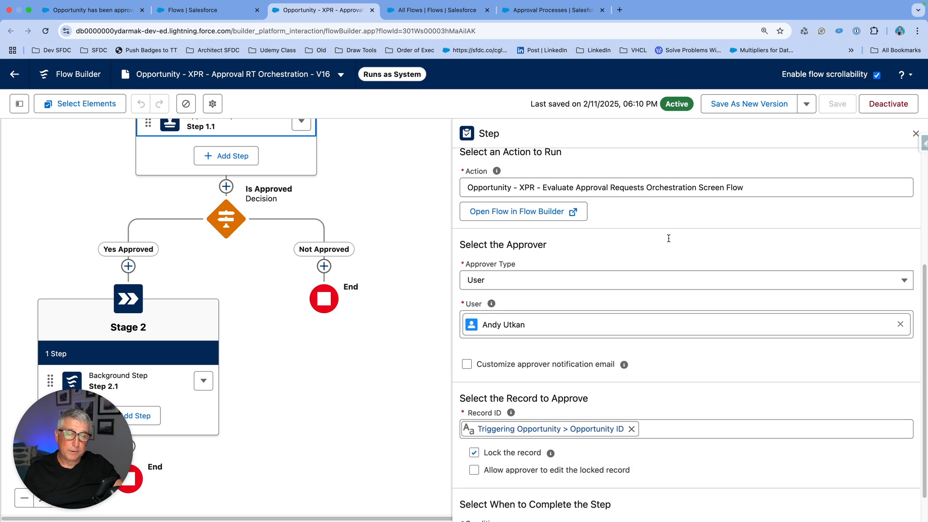
pyautogui.moveTo(668, 242)
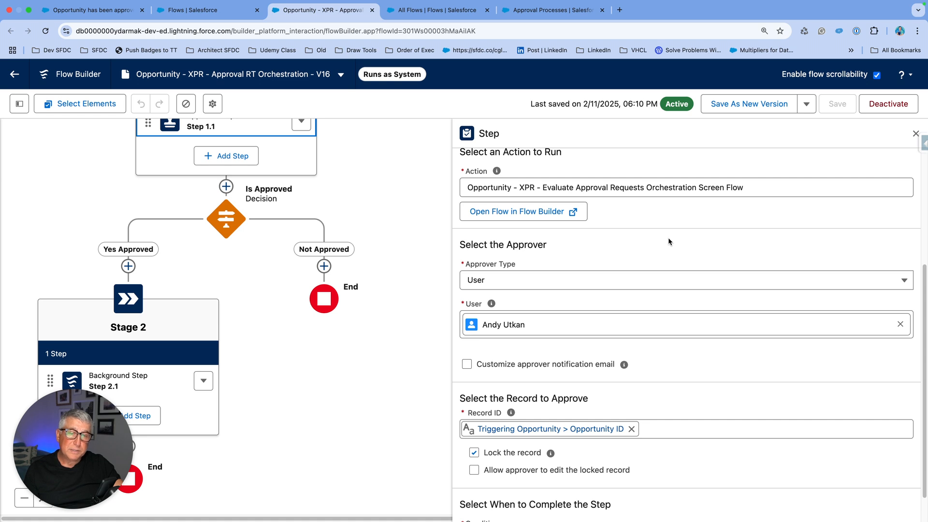
pyautogui.scroll(-3)
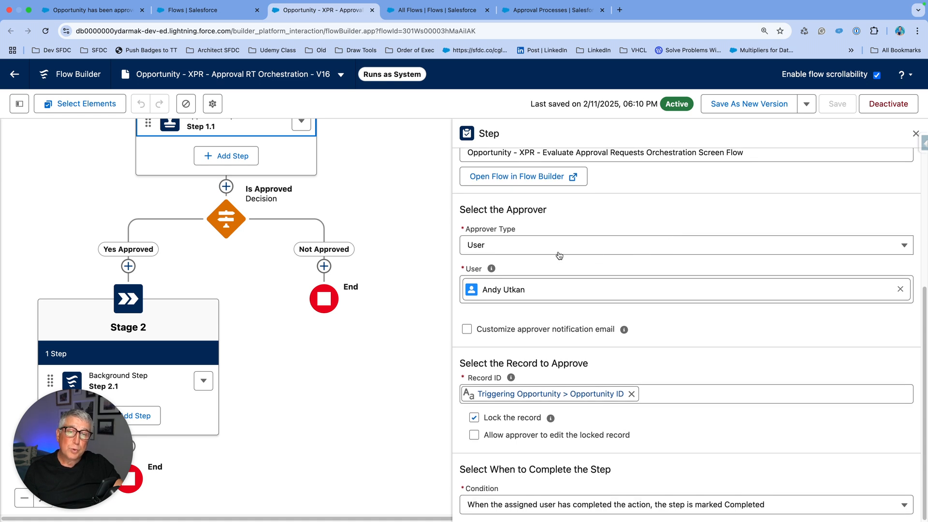
pyautogui.click(683, 245)
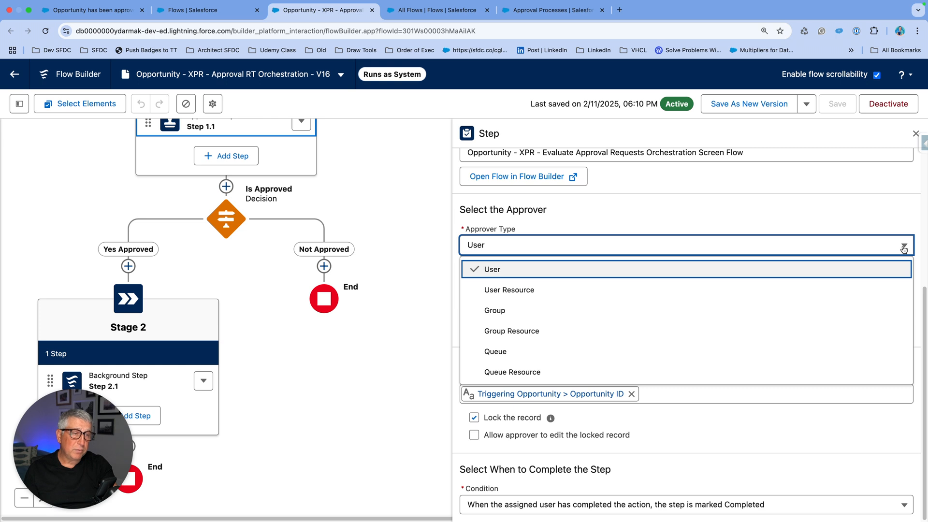
pyautogui.click(492, 269)
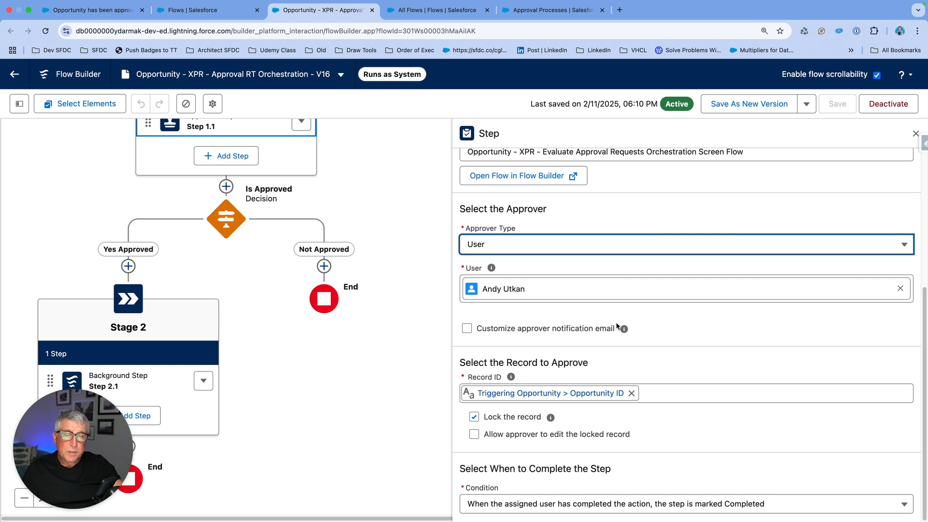
pyautogui.moveTo(529, 416)
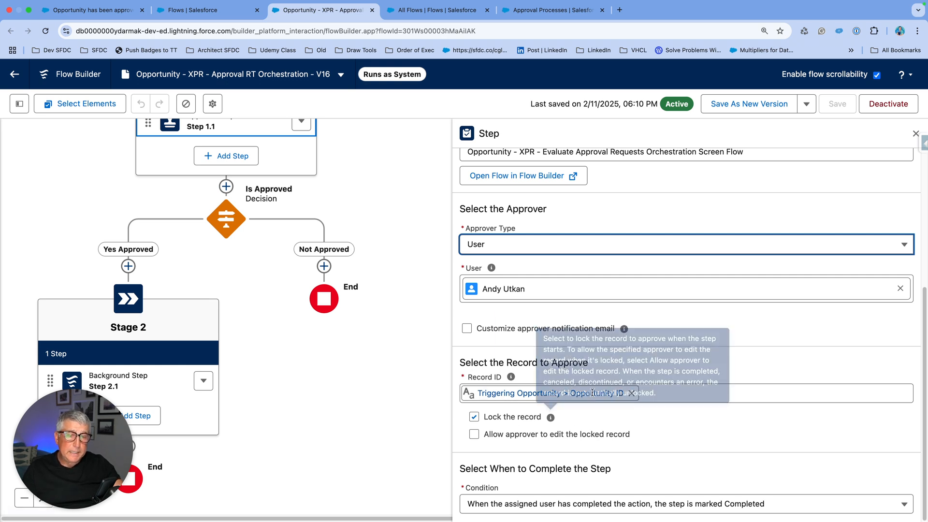
pyautogui.moveTo(606, 412)
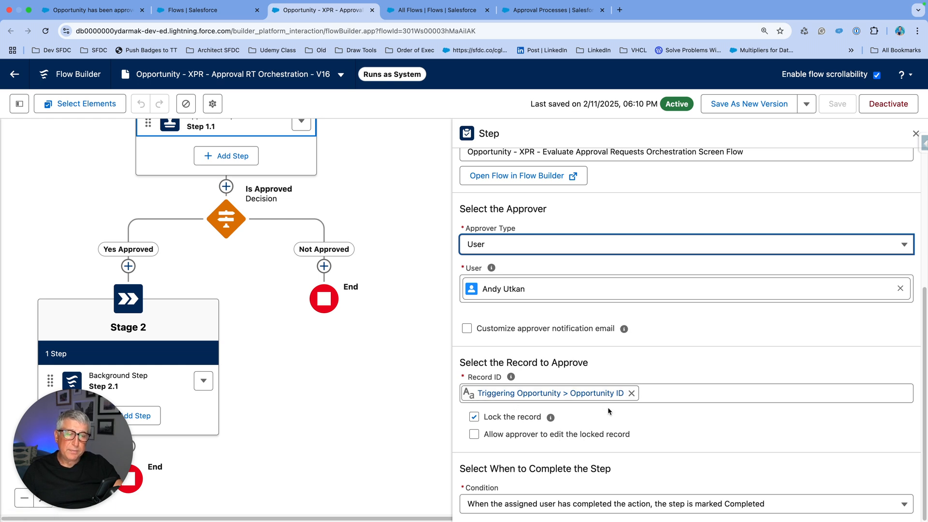
pyautogui.moveTo(606, 410)
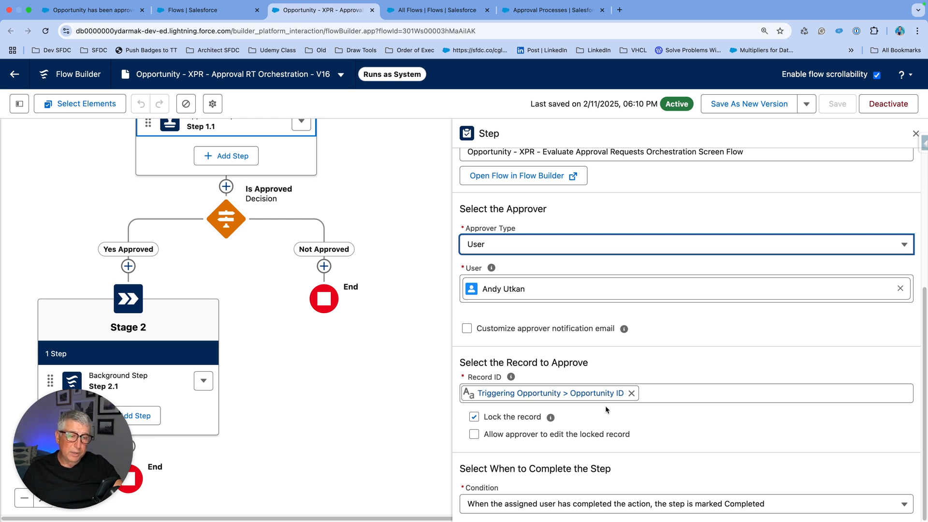
pyautogui.moveTo(599, 405)
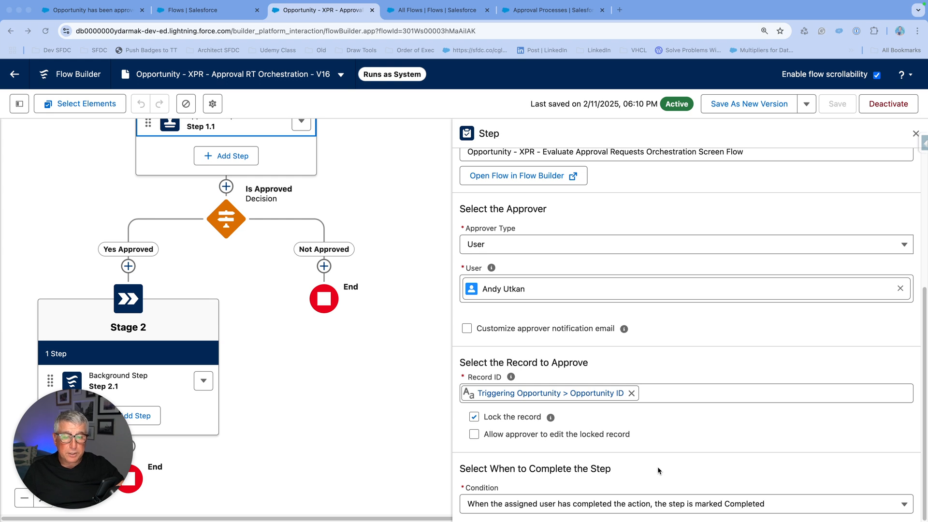
pyautogui.moveTo(762, 479)
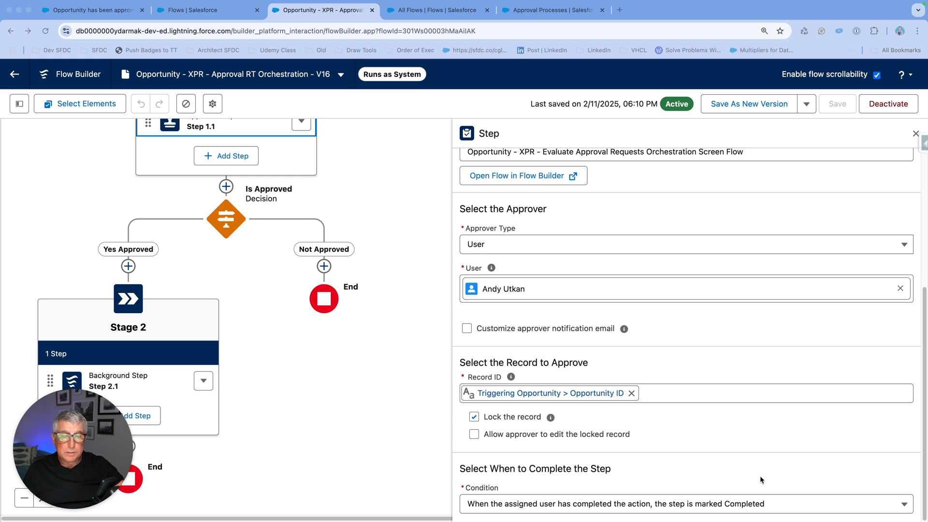
pyautogui.moveTo(905, 508)
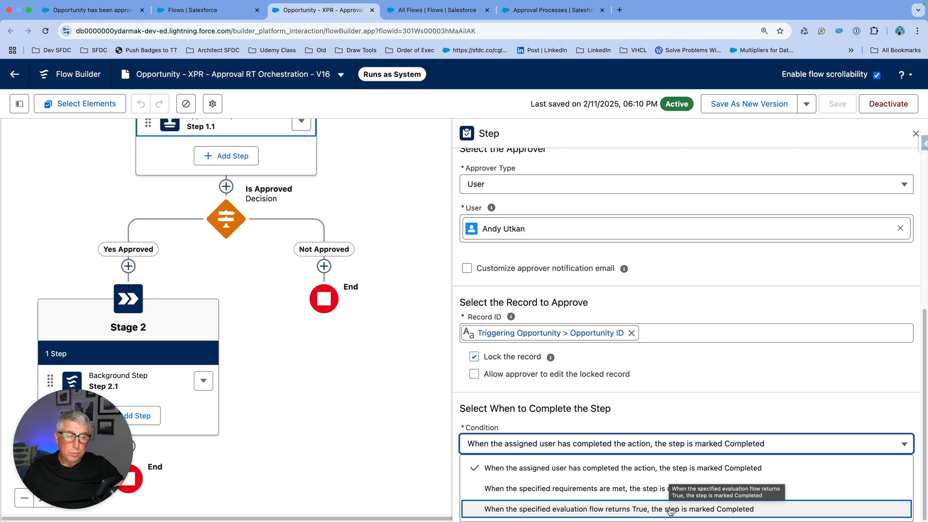
pyautogui.click(620, 508)
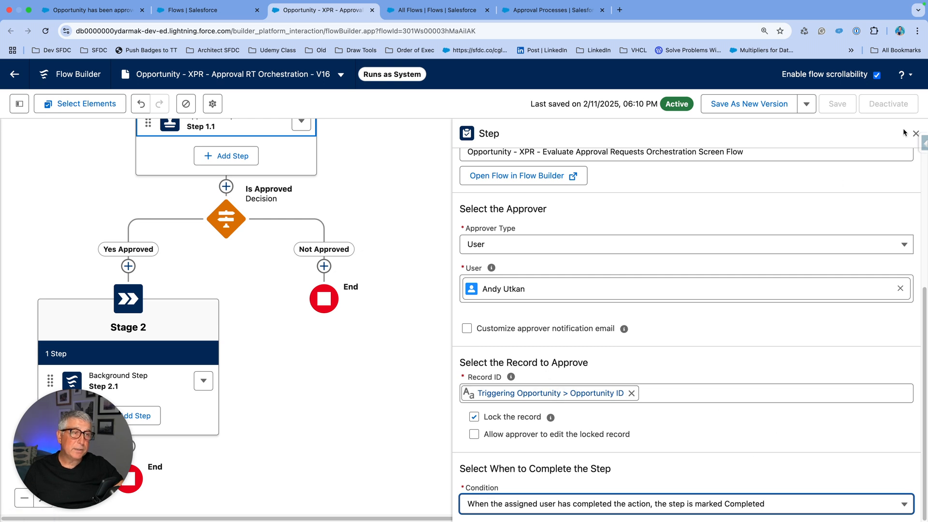
pyautogui.click(915, 134)
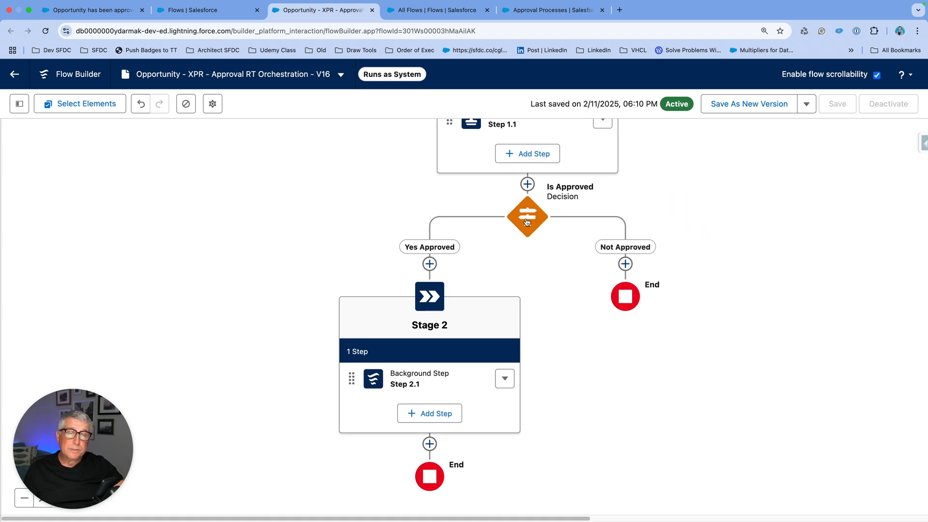
pyautogui.click(526, 216)
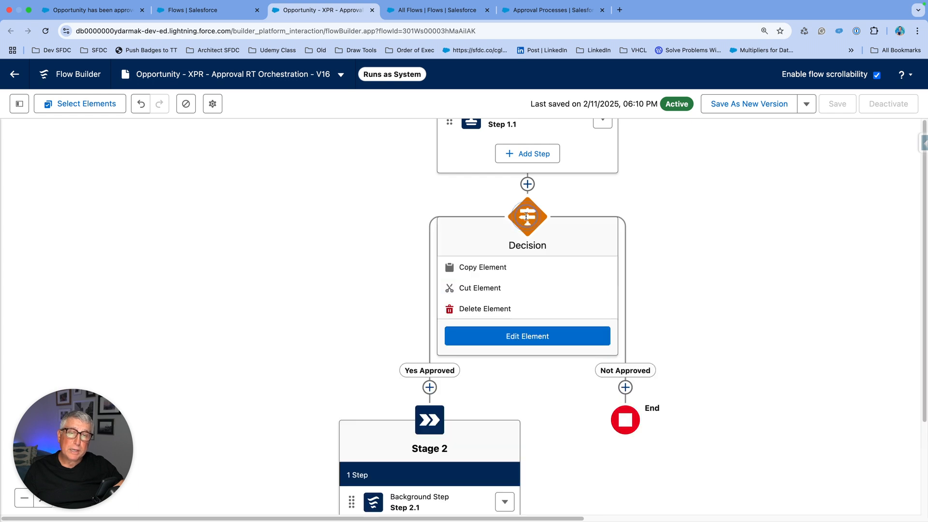
pyautogui.click(527, 336)
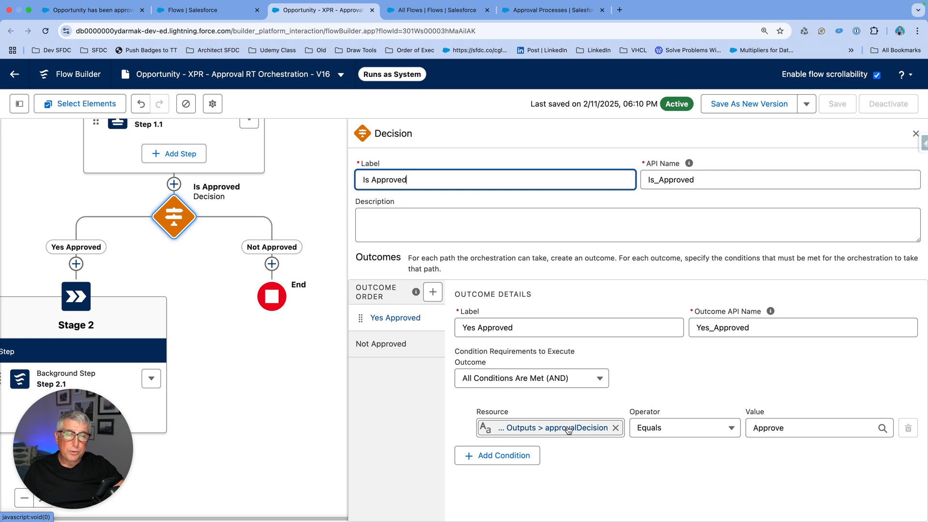
pyautogui.moveTo(549, 427)
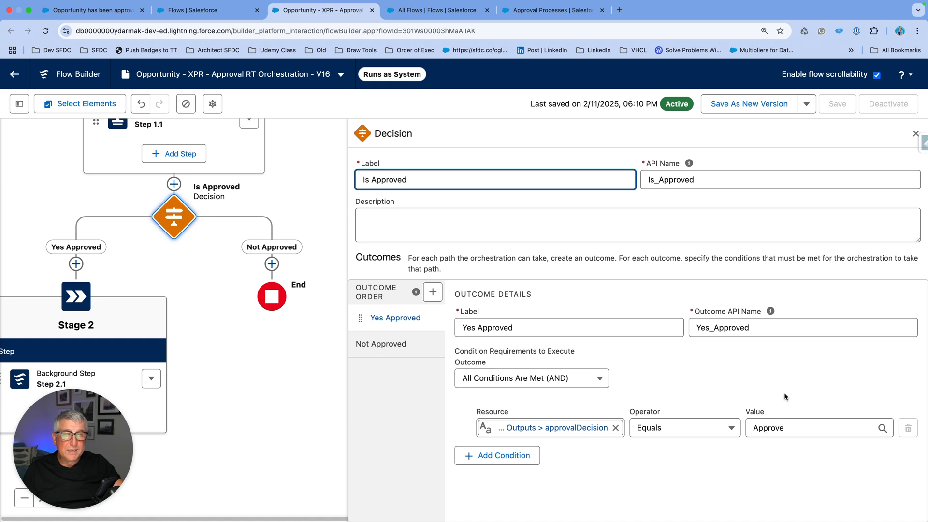
pyautogui.moveTo(788, 396)
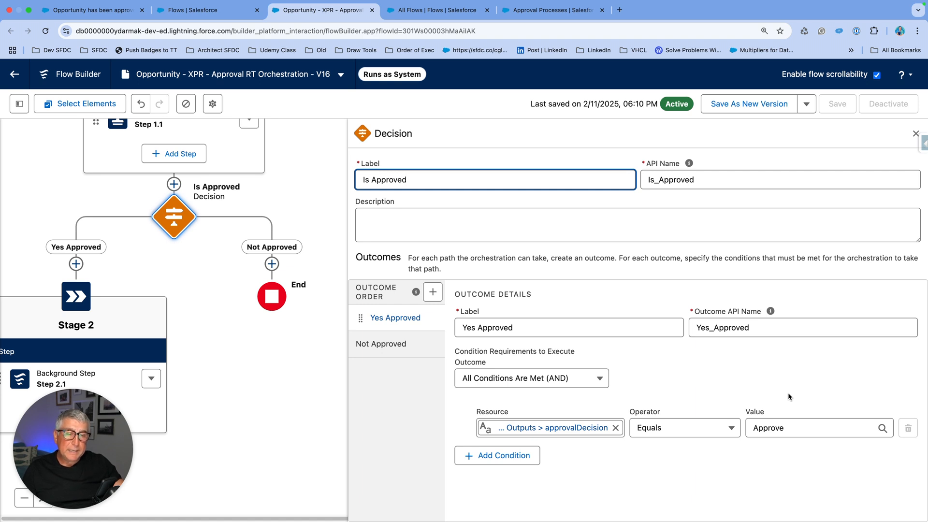
pyautogui.click(544, 427)
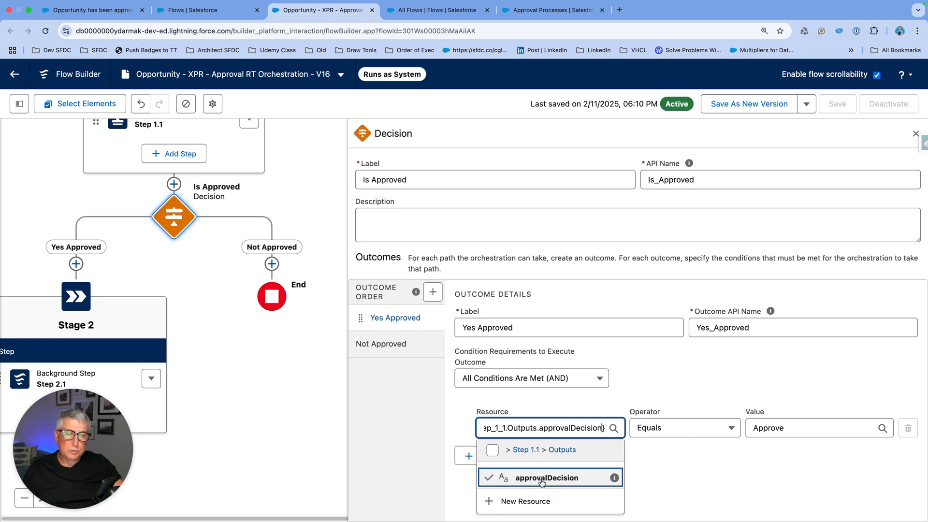
pyautogui.moveTo(551, 482)
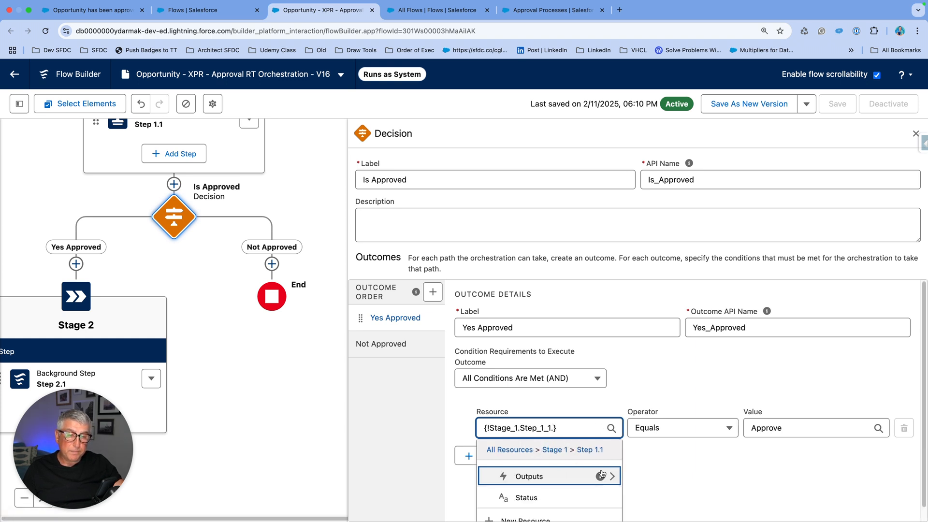
pyautogui.click(526, 475)
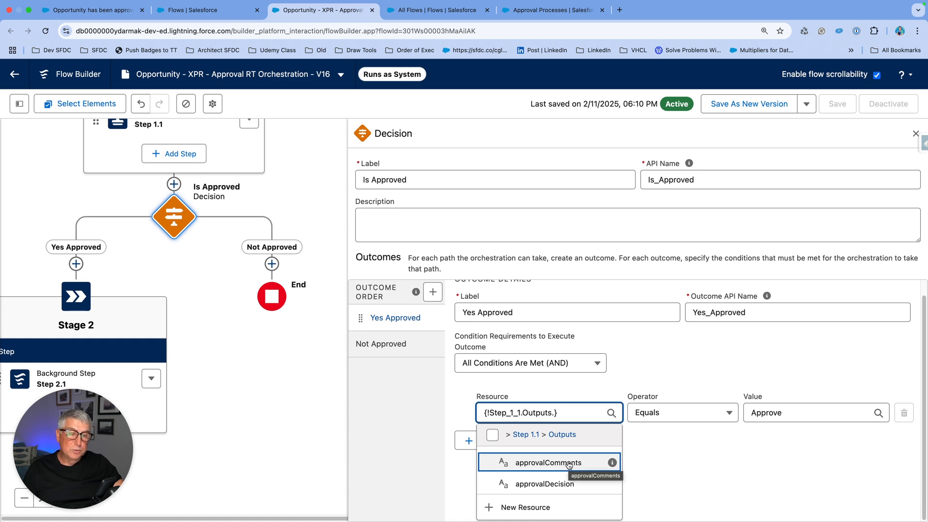
pyautogui.click(543, 484)
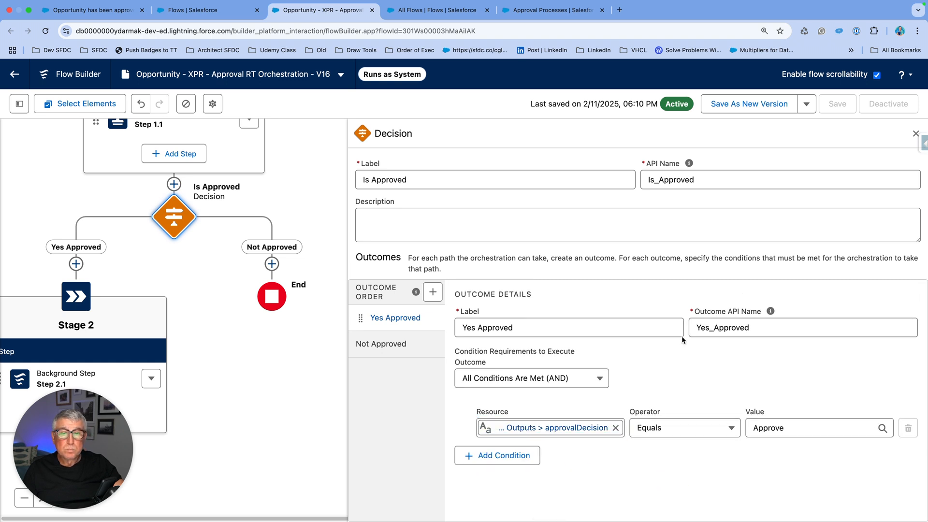
pyautogui.click(915, 133)
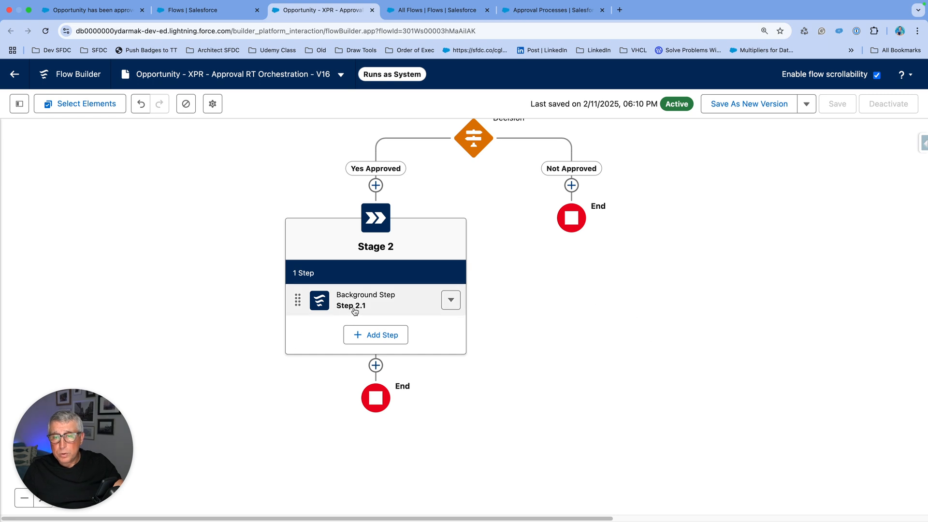
# Review Step 2.1's Create Task Orchestration AL Flow inputs and start conditions, then close it
pyautogui.click(365, 300)
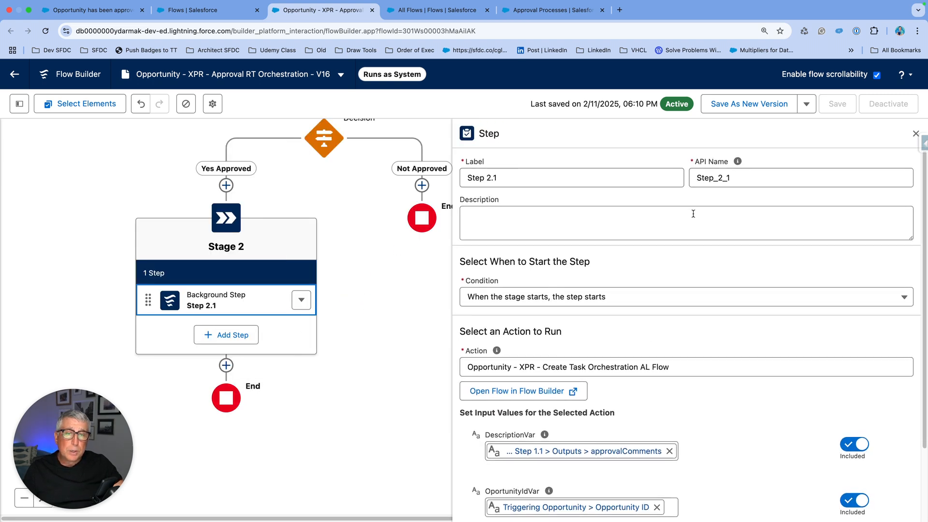
pyautogui.scroll(-3)
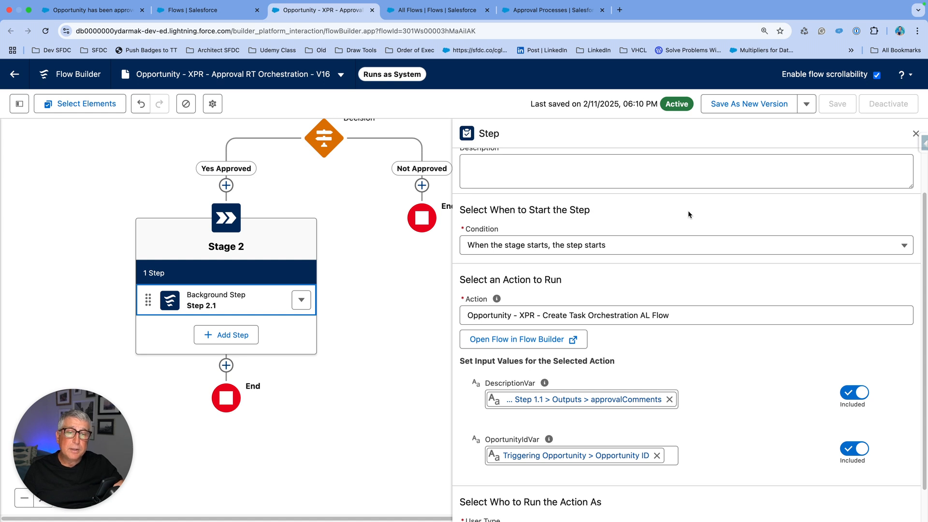
pyautogui.moveTo(709, 277)
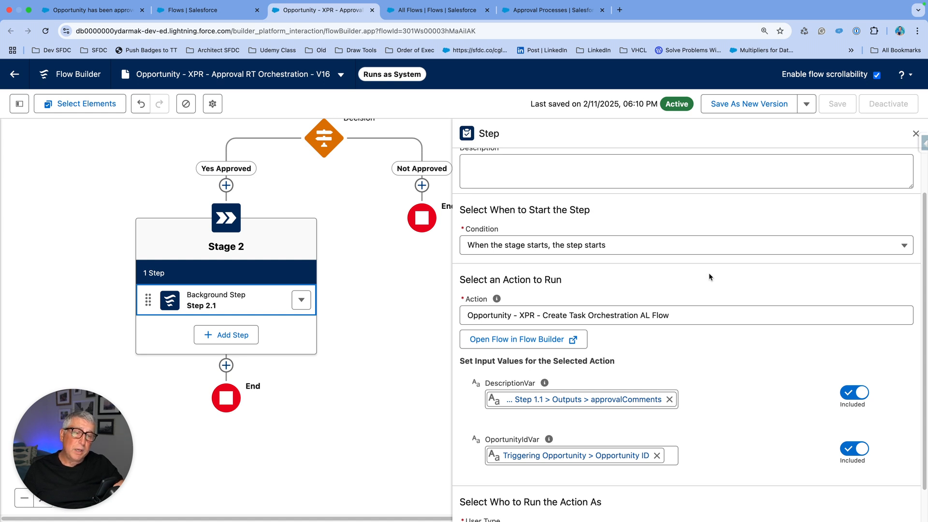
pyautogui.moveTo(731, 297)
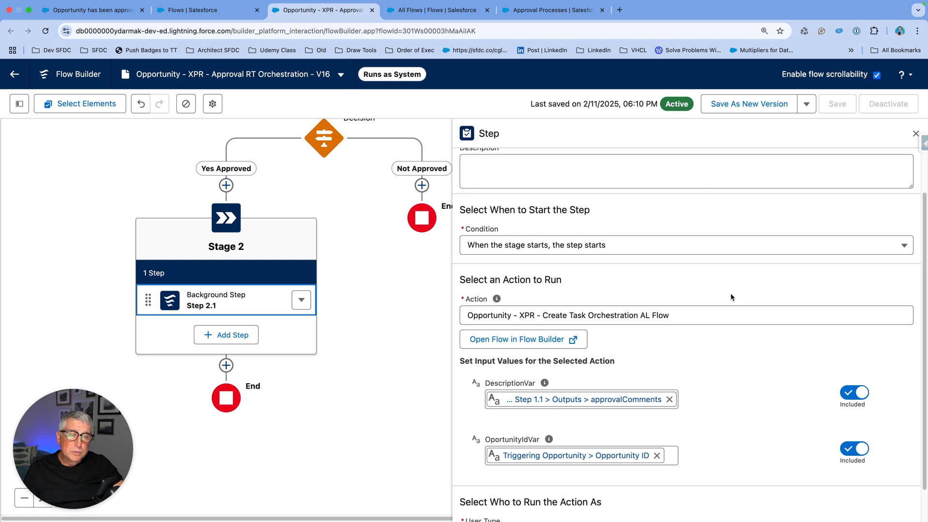
pyautogui.scroll(-3)
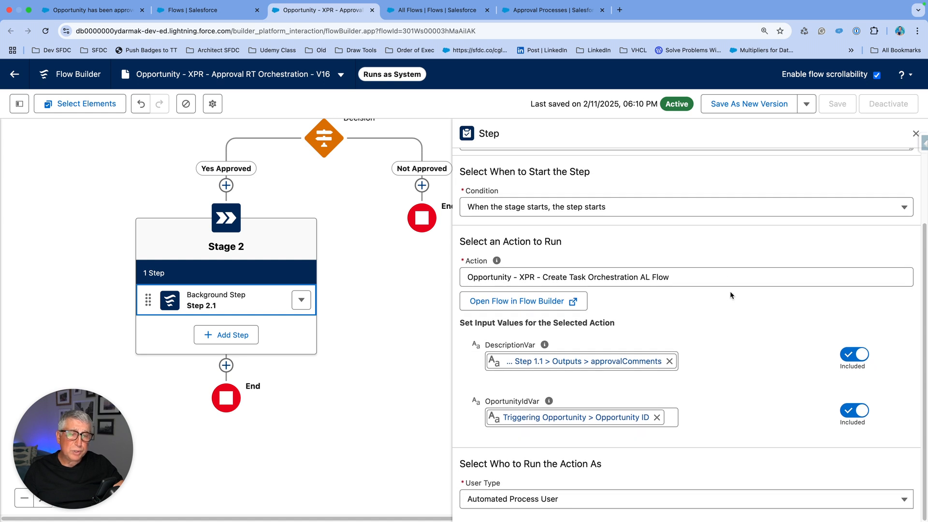
pyautogui.moveTo(735, 292)
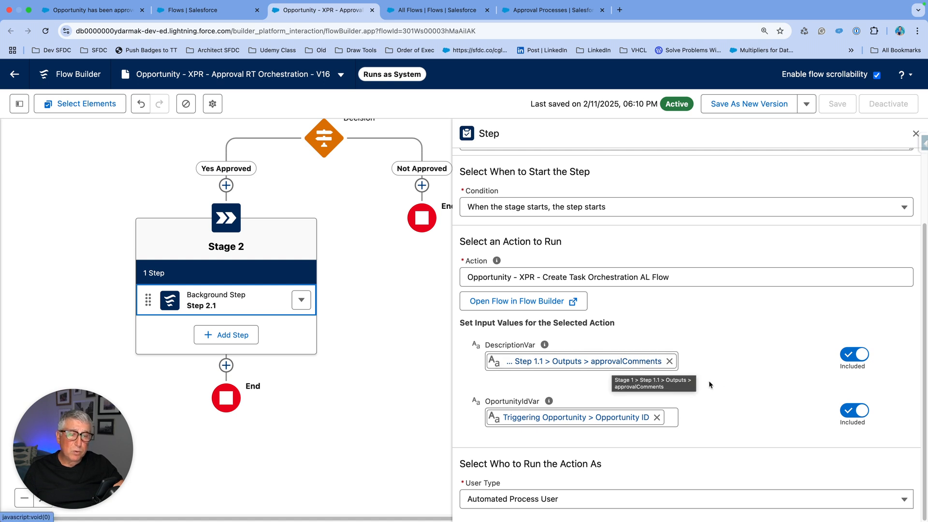
pyautogui.moveTo(725, 379)
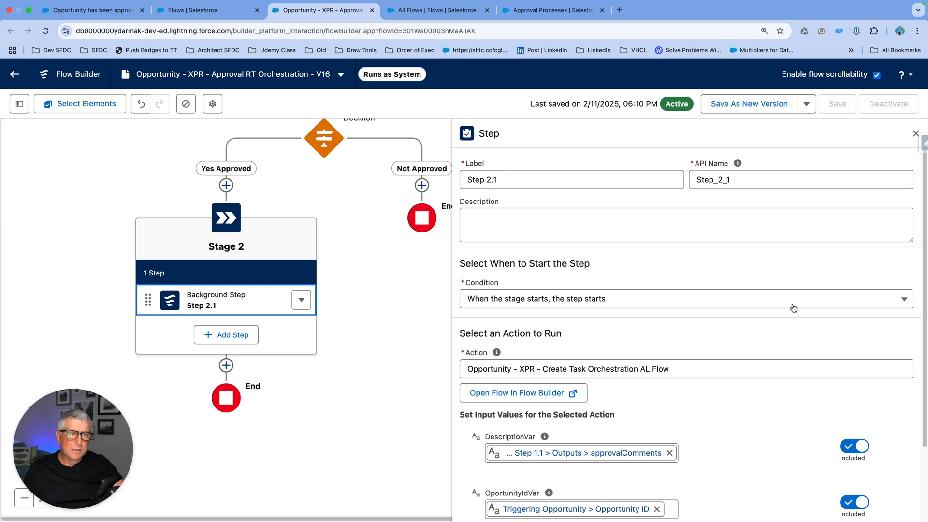
pyautogui.click(683, 298)
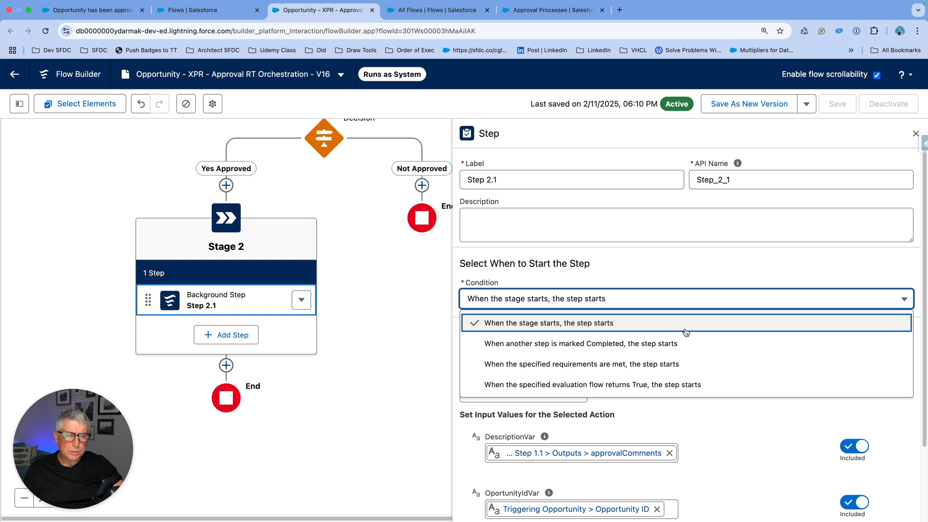
pyautogui.moveTo(656, 385)
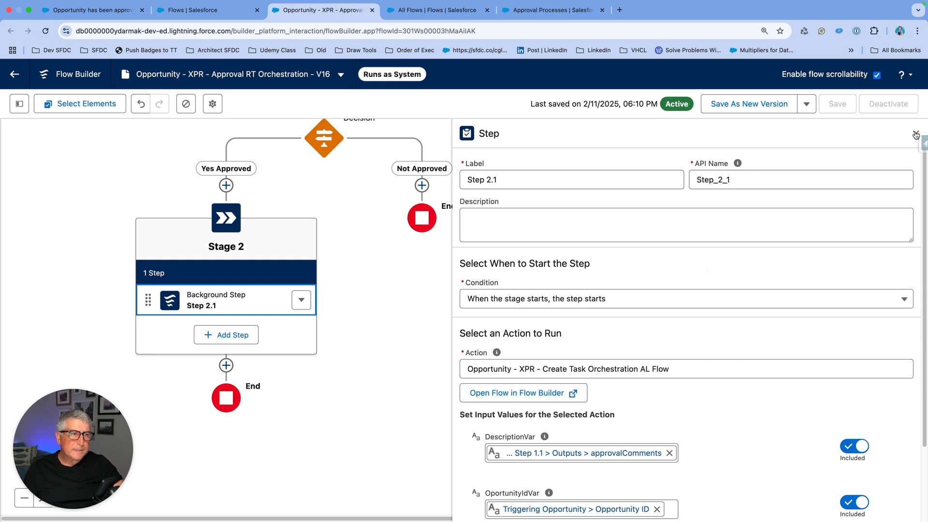
pyautogui.click(915, 134)
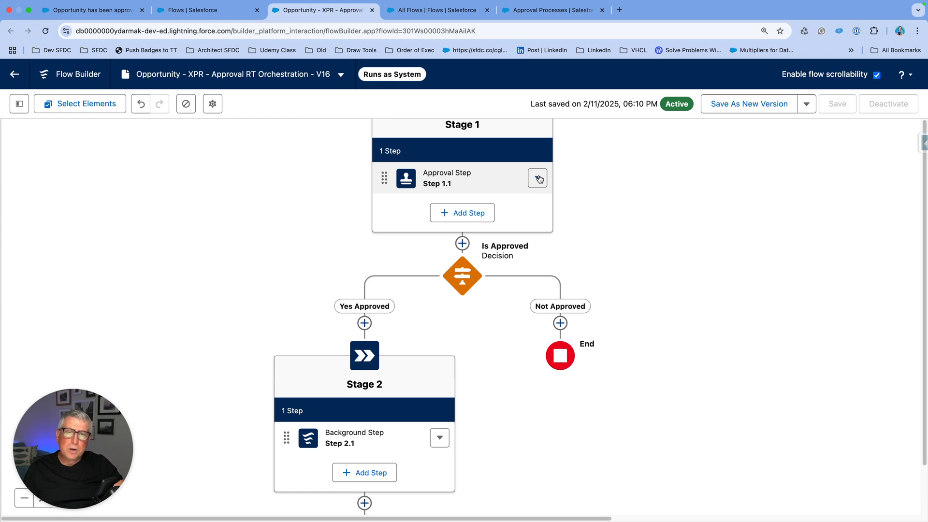
pyautogui.click(537, 179)
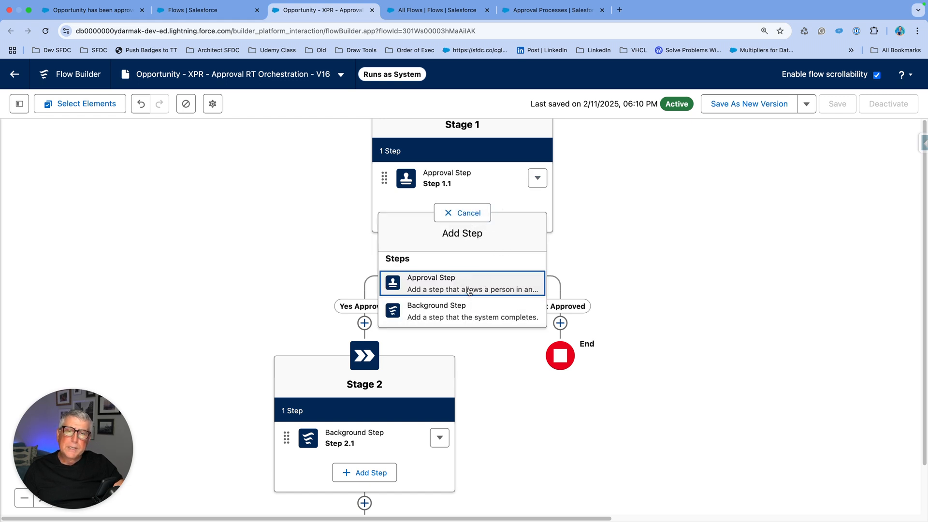
pyautogui.moveTo(462, 311)
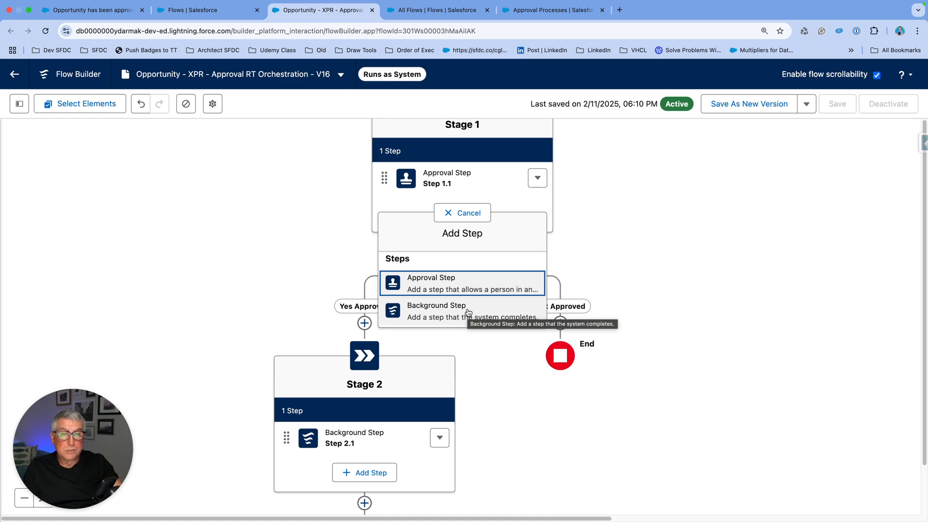
pyautogui.click(461, 213)
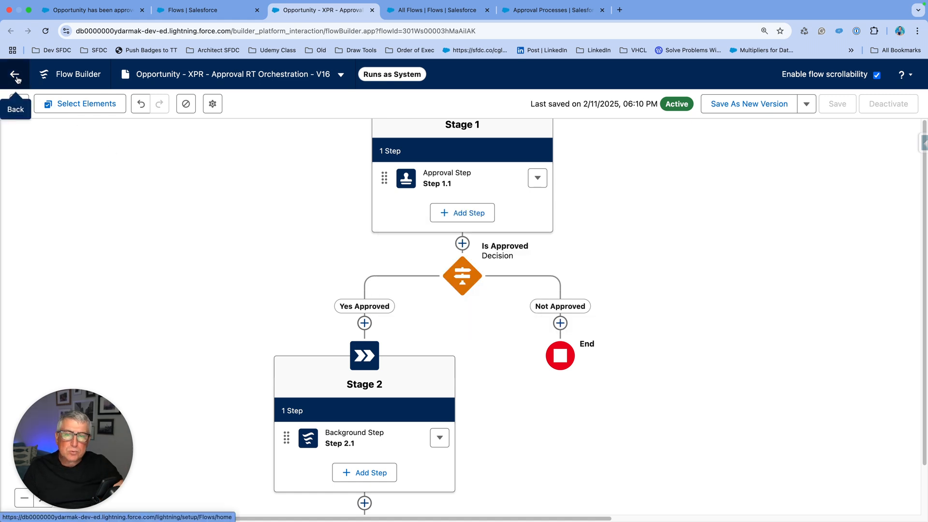
pyautogui.moveTo(15, 77)
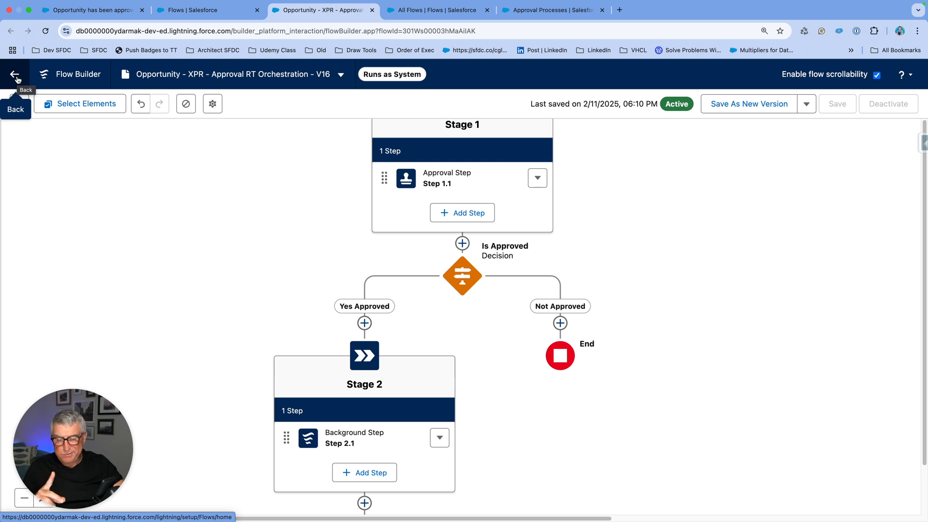
# Leave the orchestration without saving and start a new flow from the Flows list
pyautogui.click(14, 74)
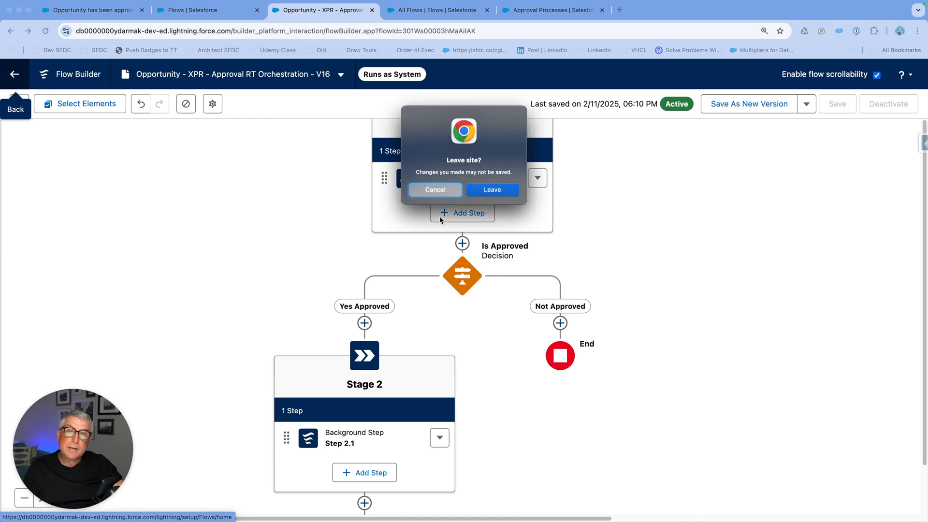
pyautogui.click(492, 190)
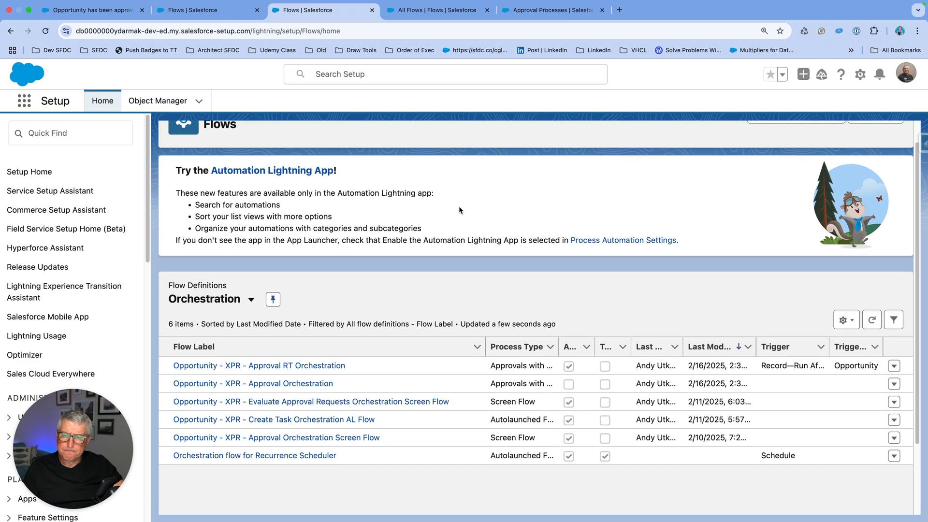
pyautogui.scroll(-3)
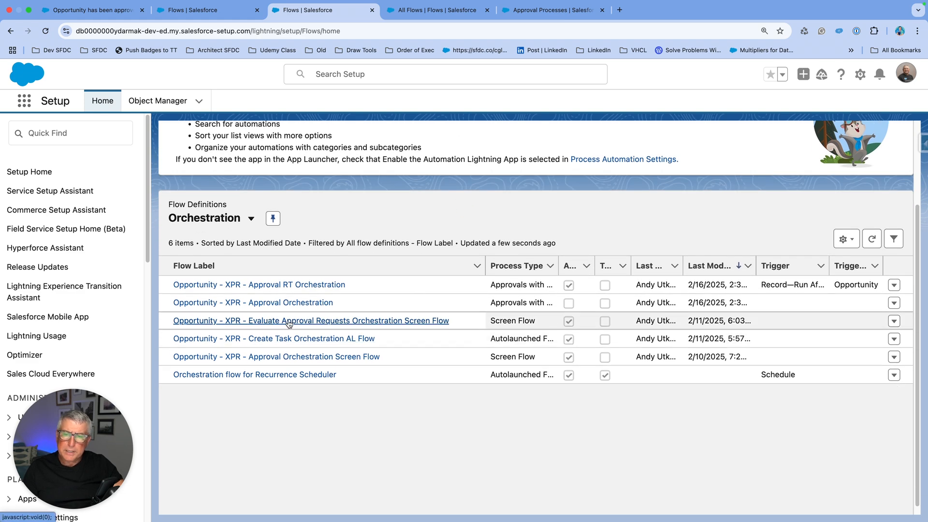
pyautogui.moveTo(358, 324)
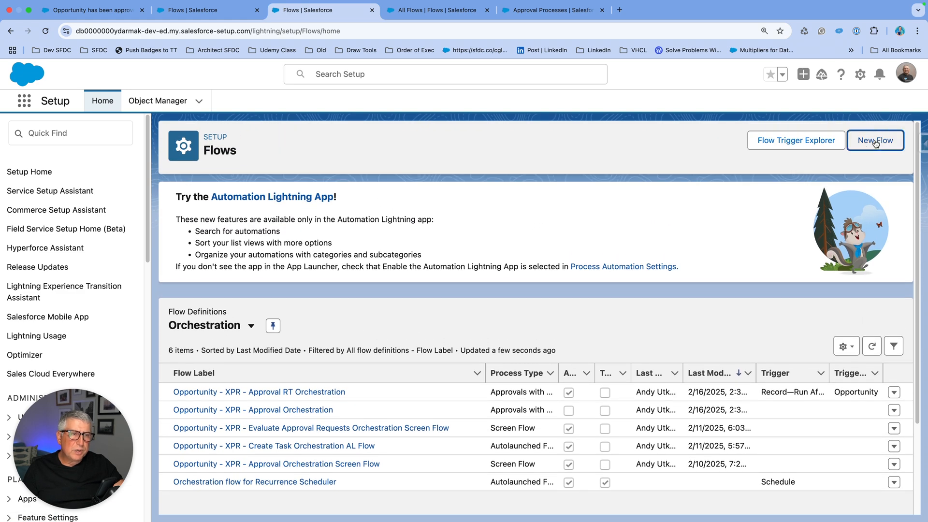
pyautogui.click(874, 140)
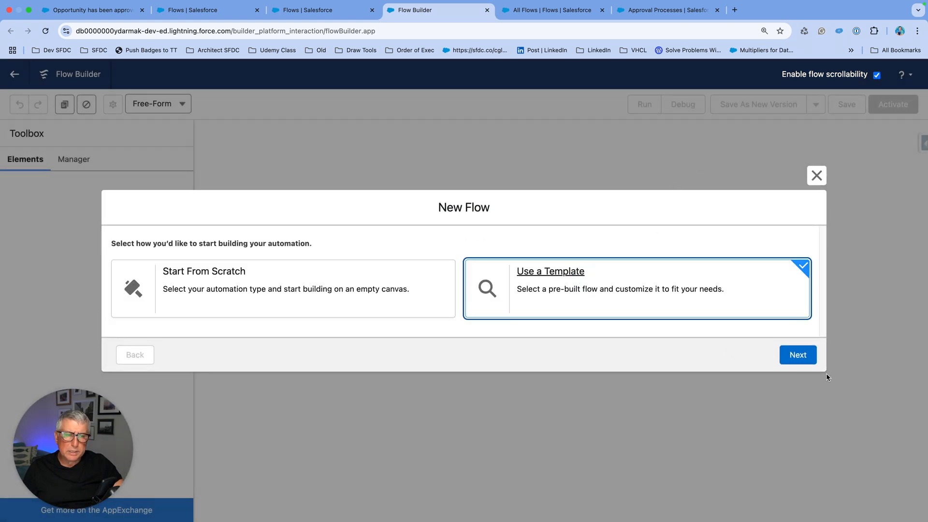
# Create a screen flow from the Approvals Workflow: Evaluate Approval Request template
pyautogui.click(797, 354)
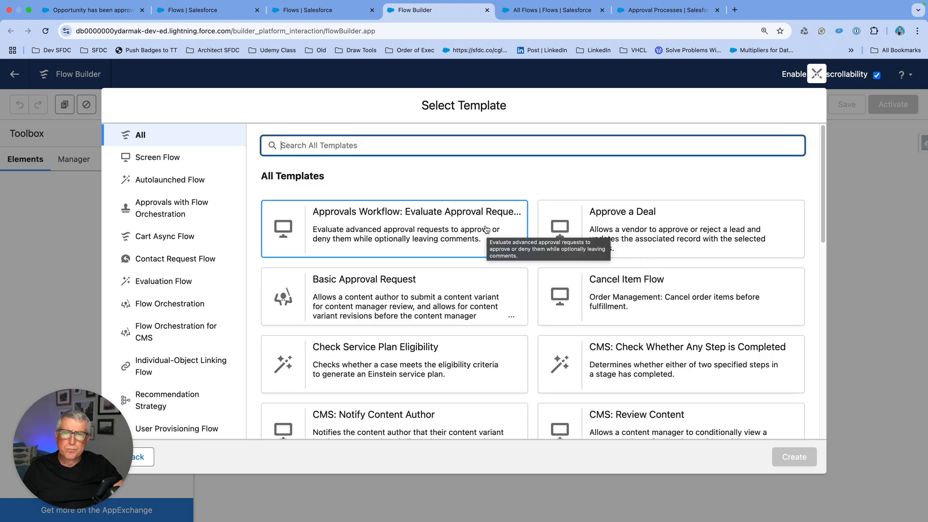
pyautogui.moveTo(424, 227)
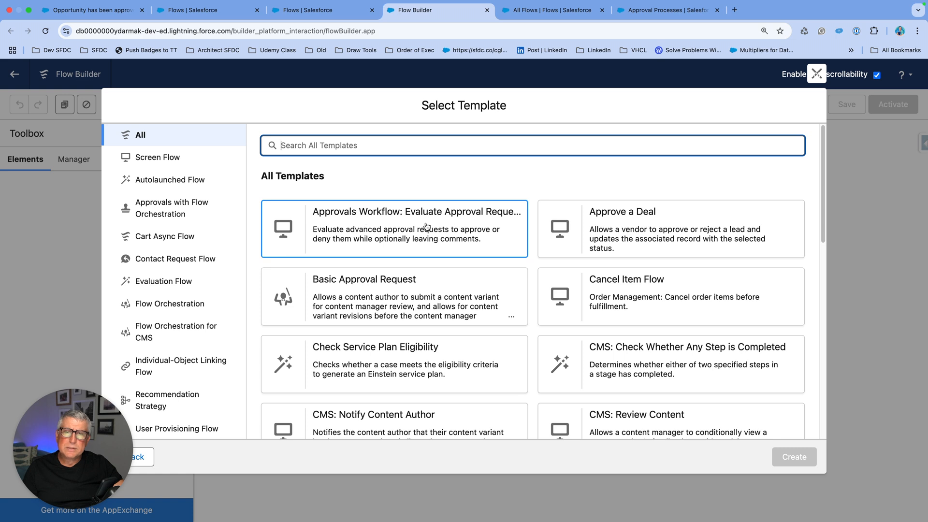
pyautogui.moveTo(407, 220)
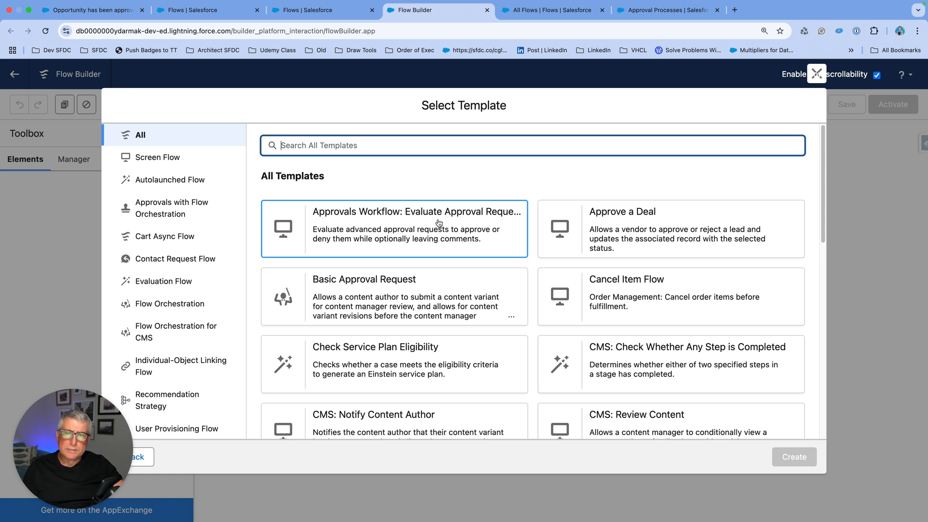
pyautogui.click(793, 456)
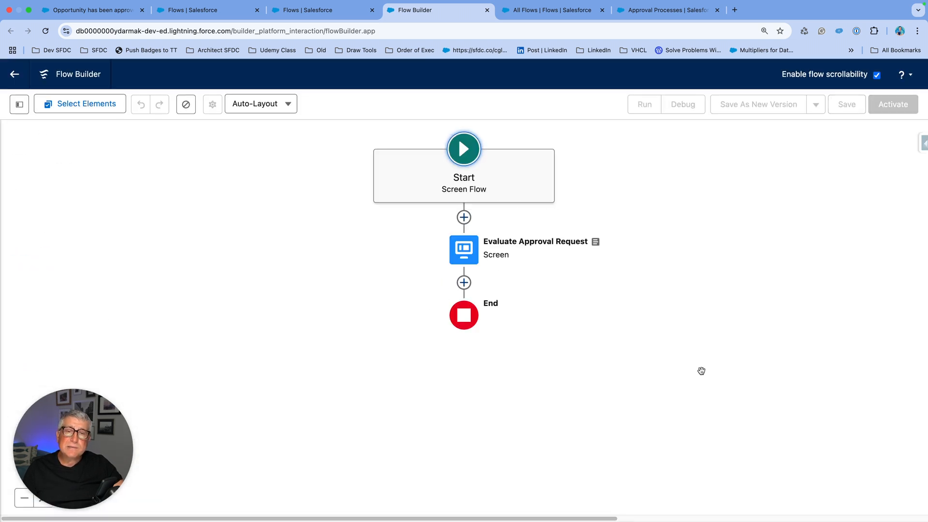
# Review the template's Approve/Reject choices, screen components, and approvalComments and approvalDecision variables
pyautogui.doubleClick(464, 249)
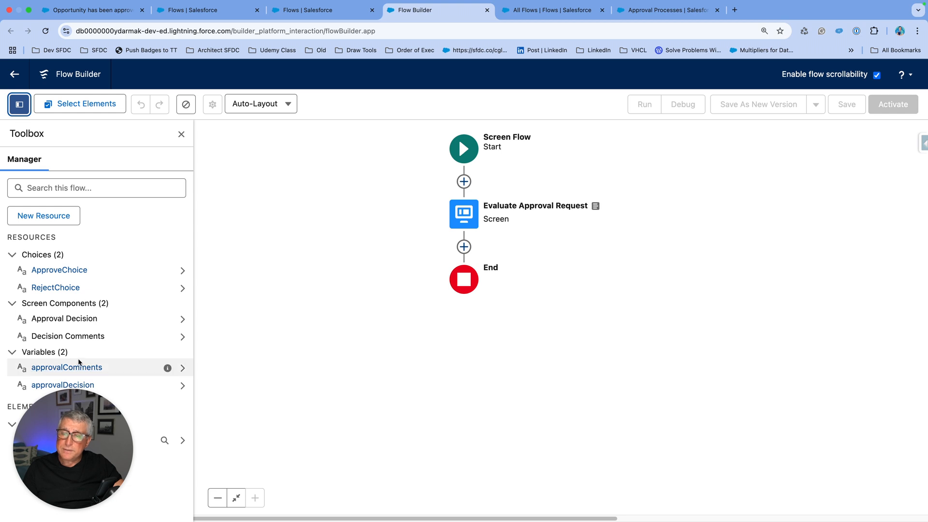
pyautogui.click(19, 103)
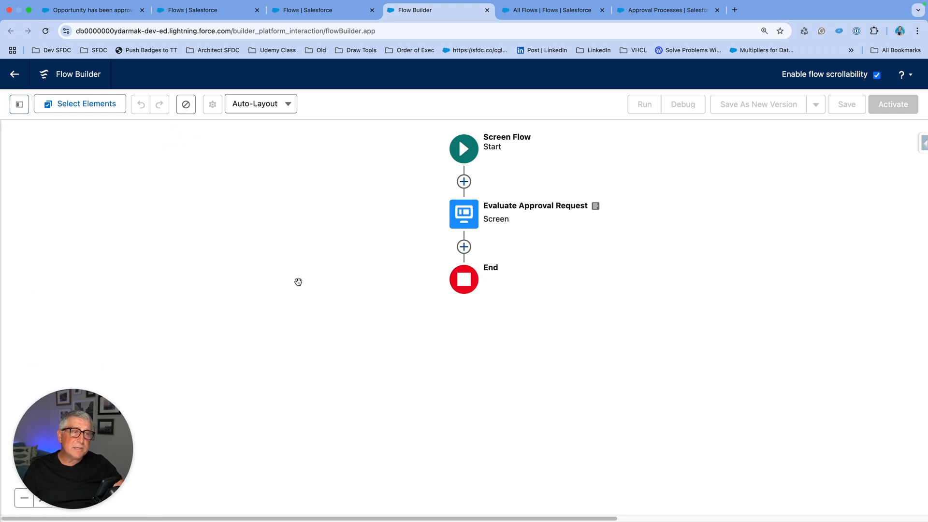
pyautogui.moveTo(799, 147)
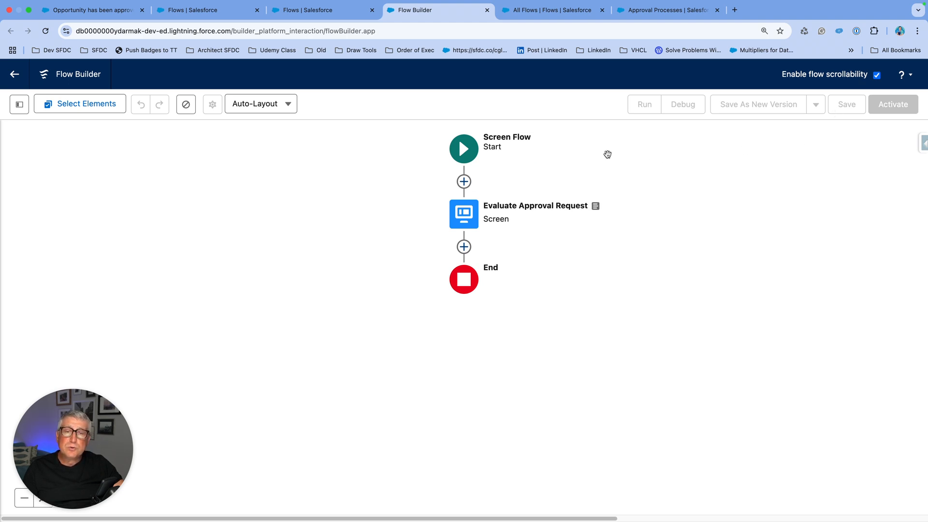
pyautogui.moveTo(329, 186)
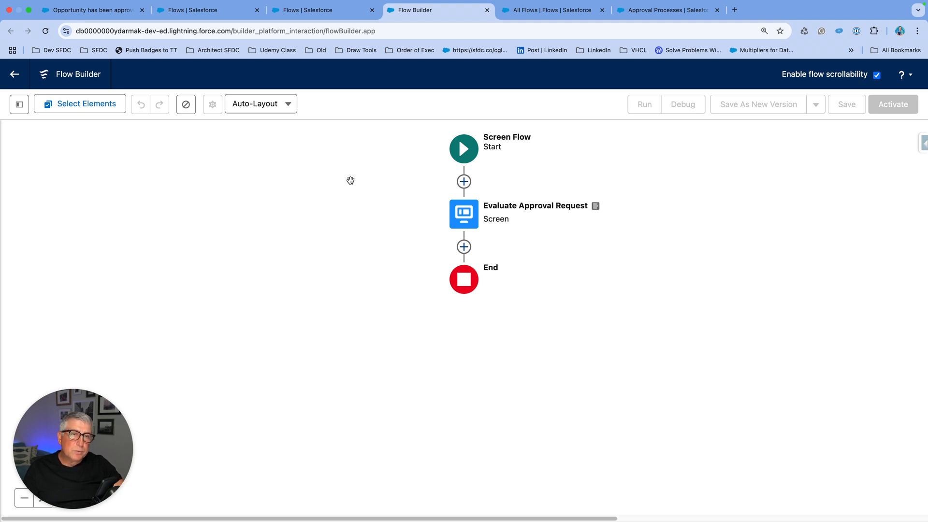
pyautogui.moveTo(261, 153)
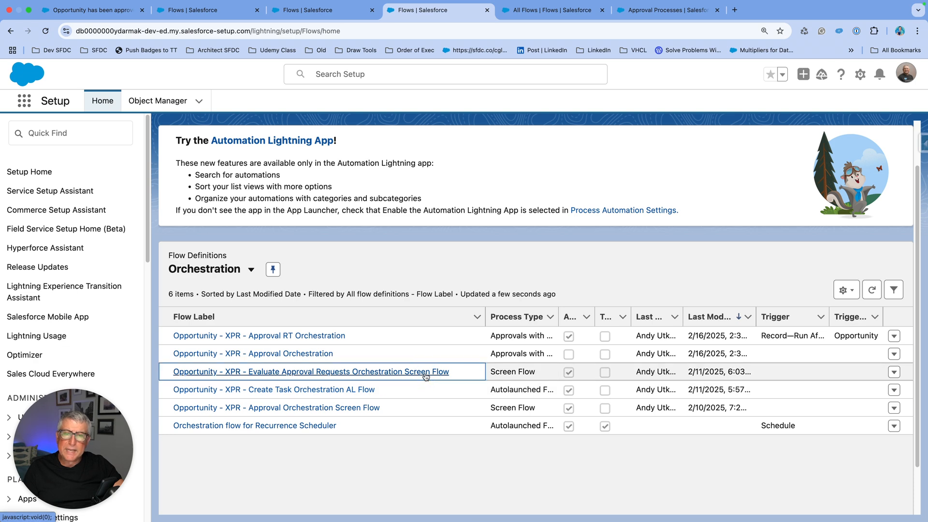
# Inspect the Evaluate Approval Request screen and approvalComments variable, leaving both unchanged
pyautogui.click(308, 371)
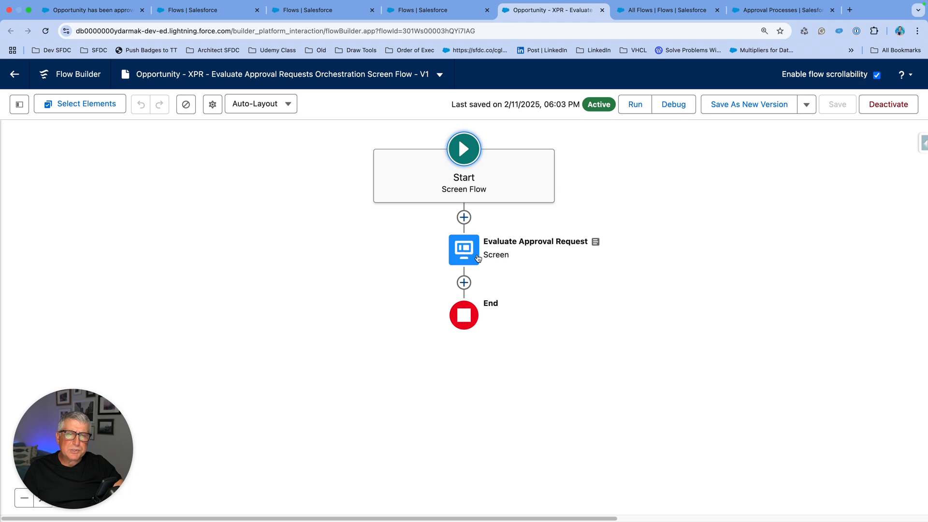
pyautogui.doubleClick(464, 249)
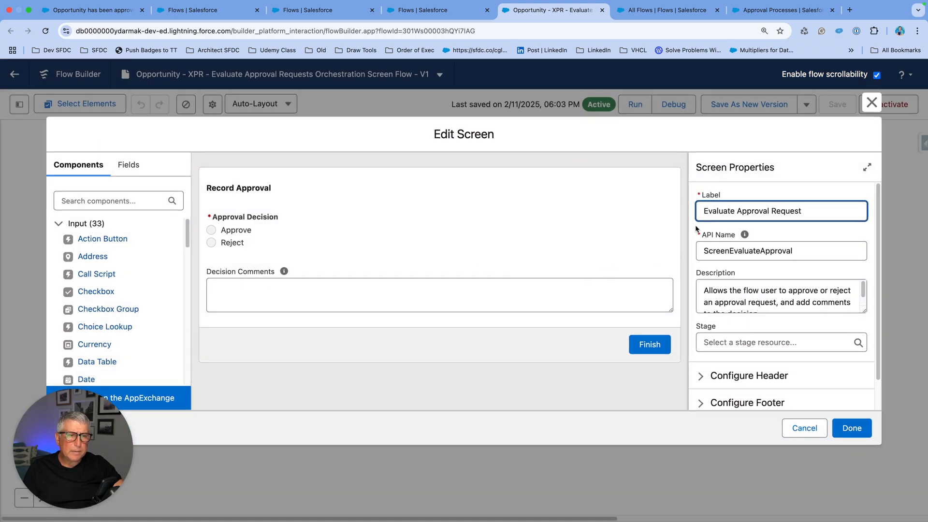
pyautogui.moveTo(659, 366)
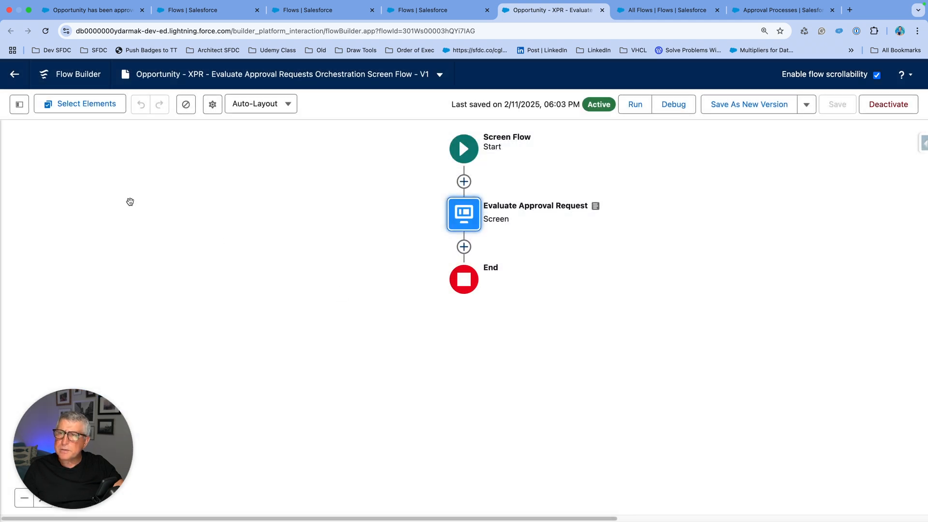
pyautogui.click(19, 104)
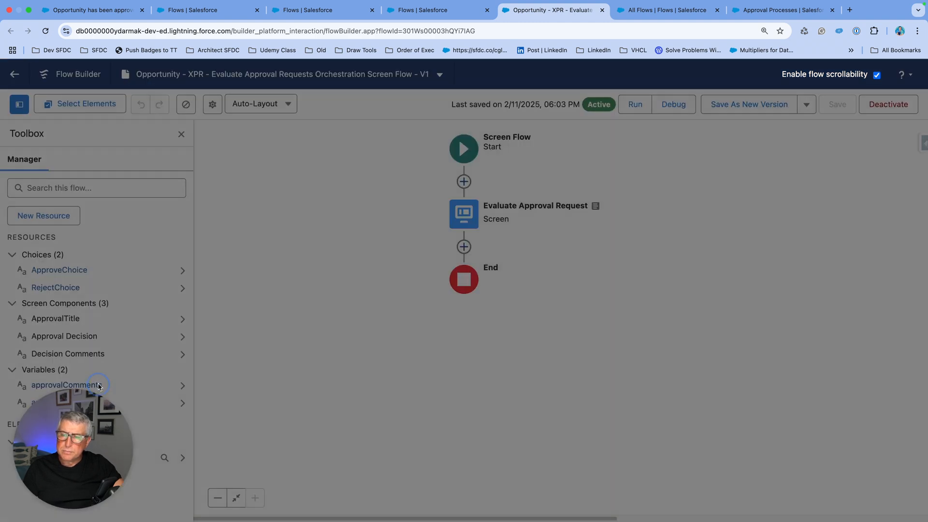
pyautogui.click(66, 385)
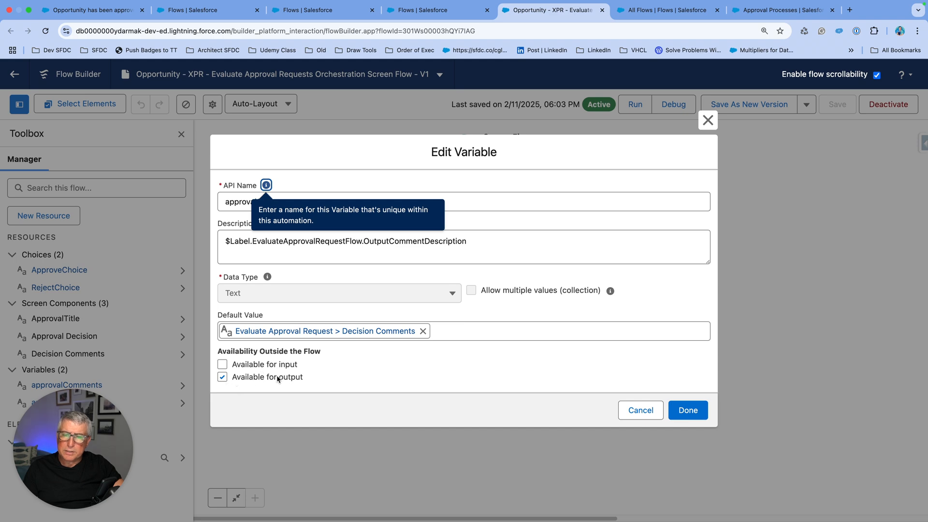
pyautogui.moveTo(640, 410)
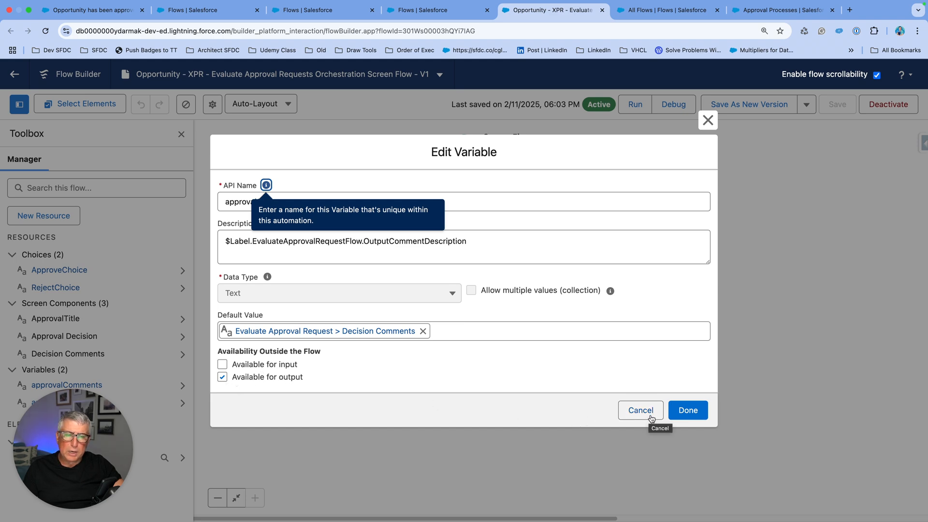
pyautogui.click(640, 410)
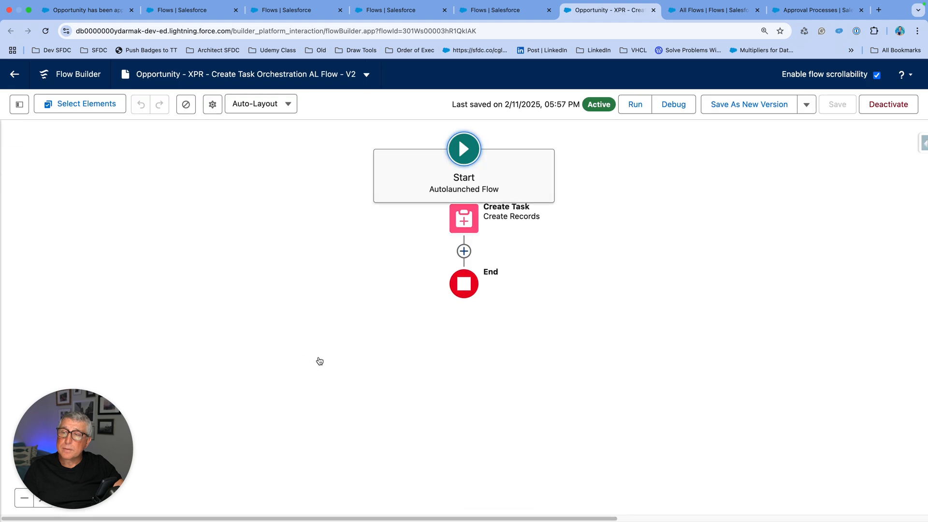
# Review the Create Task element's Task fields (DescriptionVar, OportunityIdVar, Completed) and the flow's three variables
pyautogui.click(464, 218)
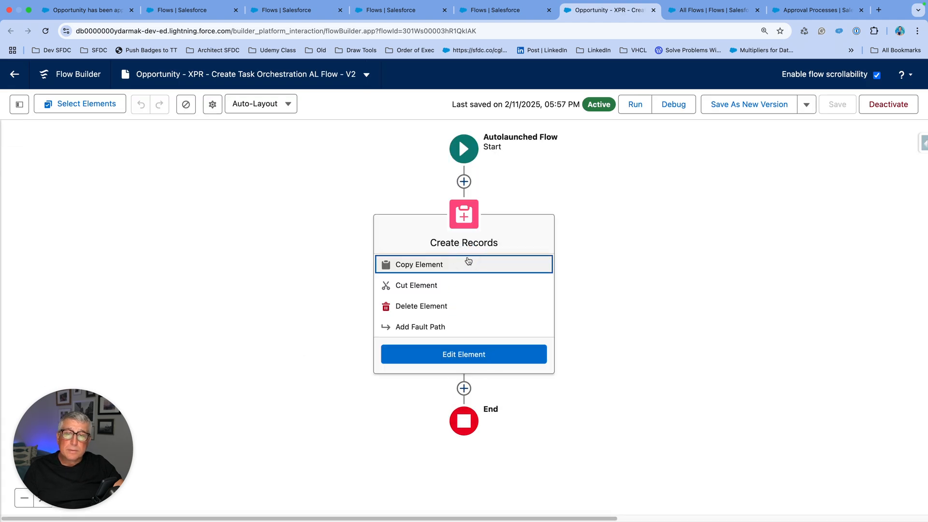
pyautogui.click(464, 353)
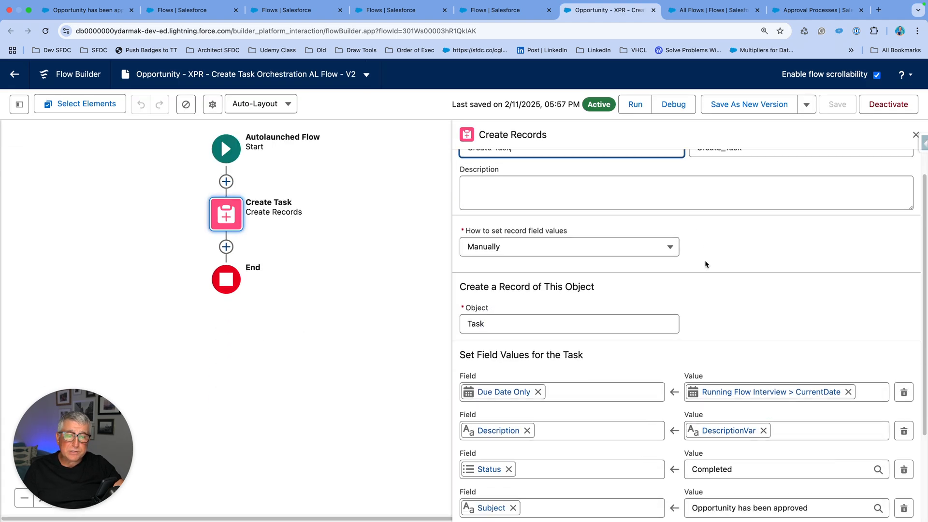
pyautogui.scroll(-3)
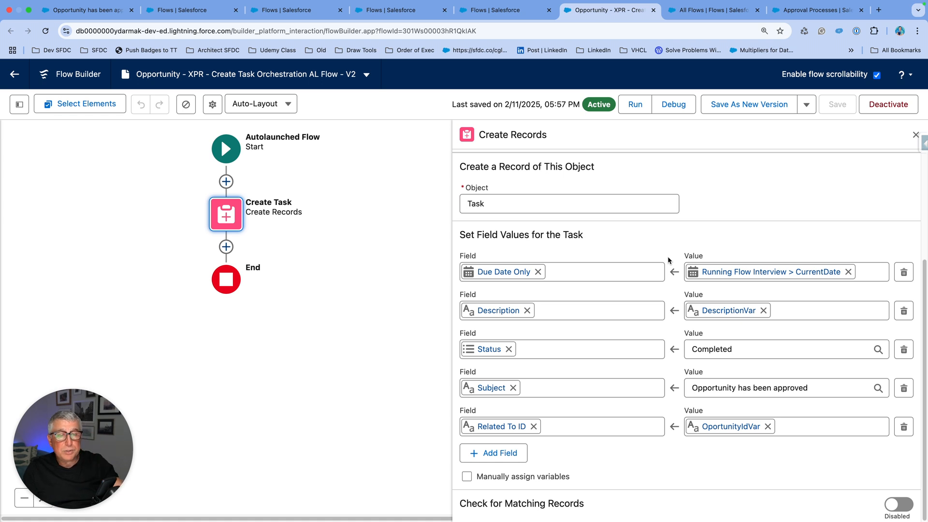
pyautogui.click(19, 103)
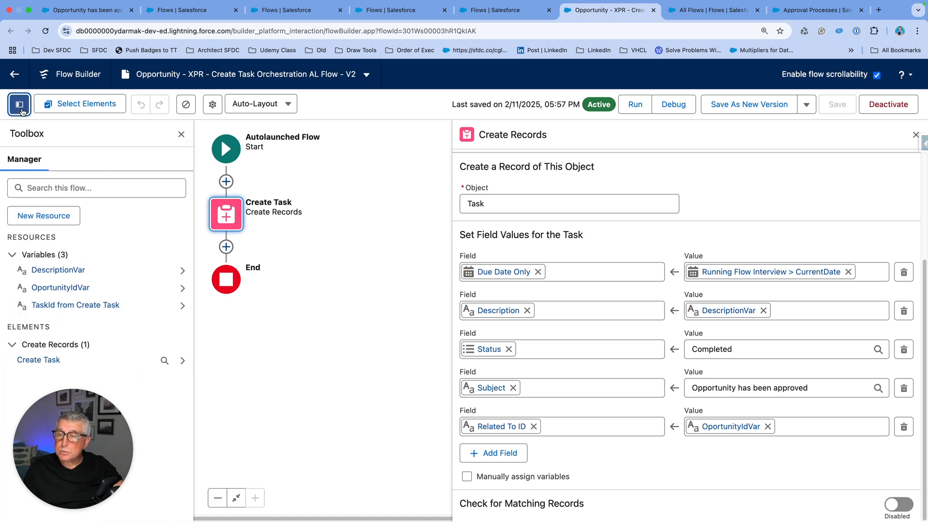
pyautogui.click(60, 287)
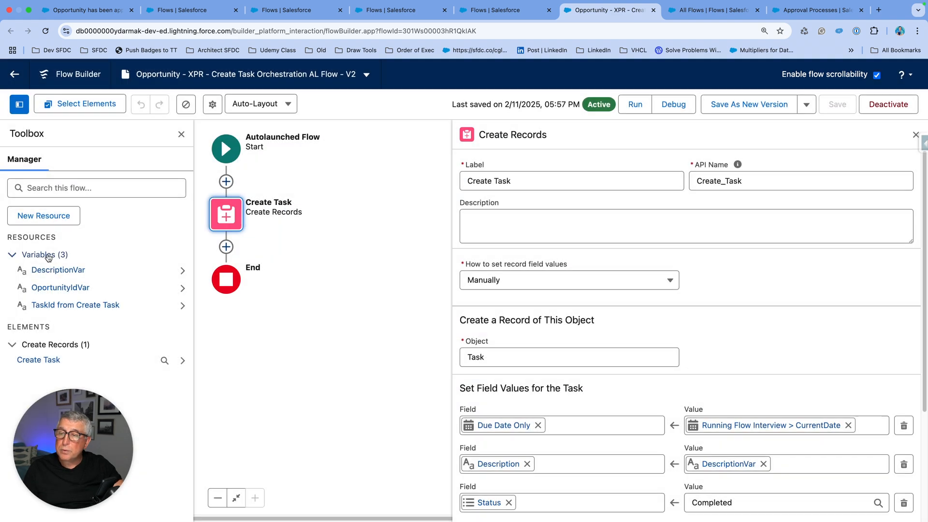
pyautogui.click(58, 269)
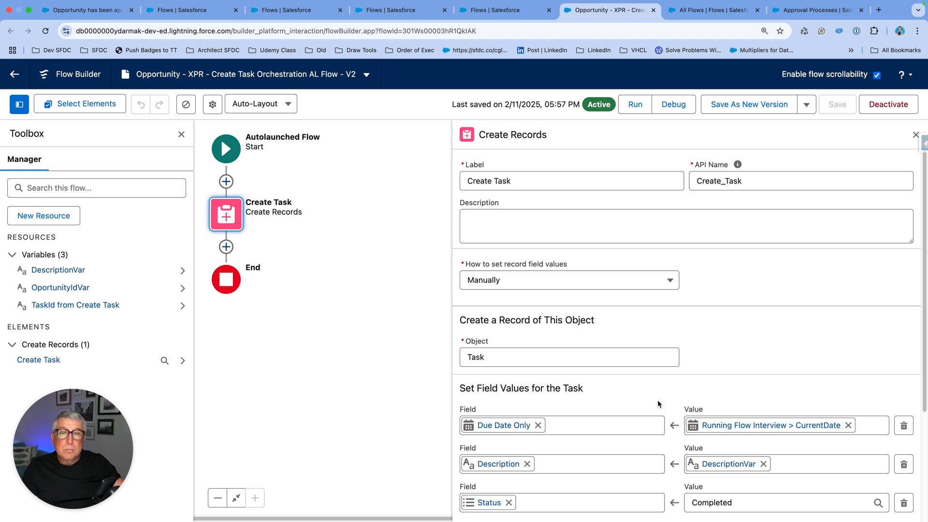
pyautogui.moveTo(654, 403)
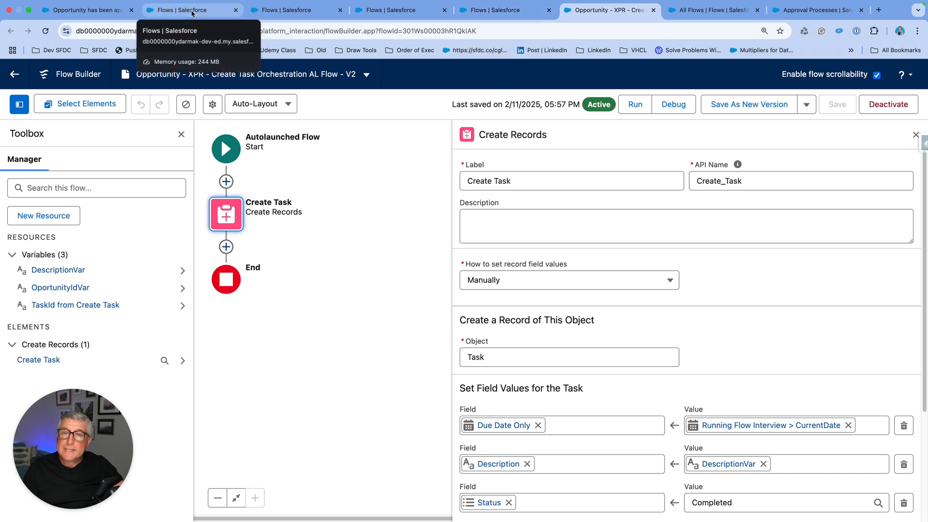
# From the Flows list, search 'app' in the App Launcher and open the Approvals home page
pyautogui.click(191, 10)
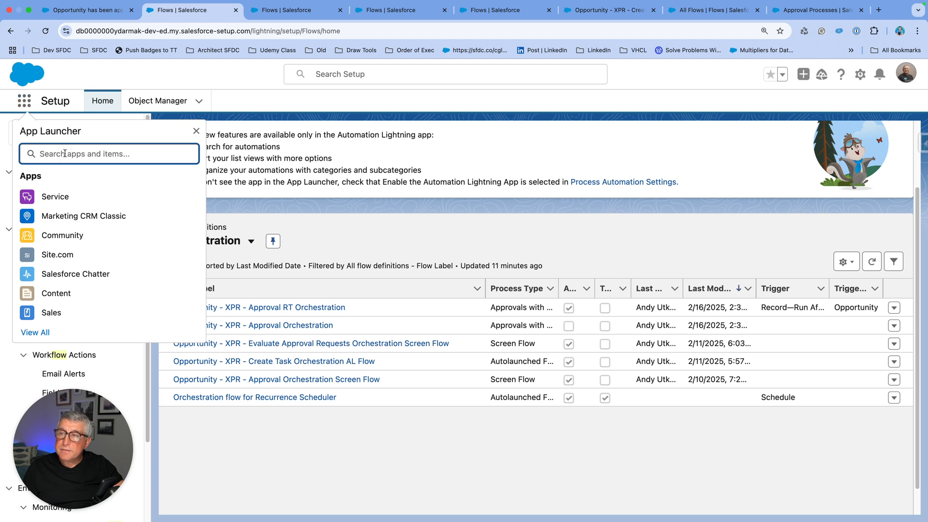
pyautogui.write('app')
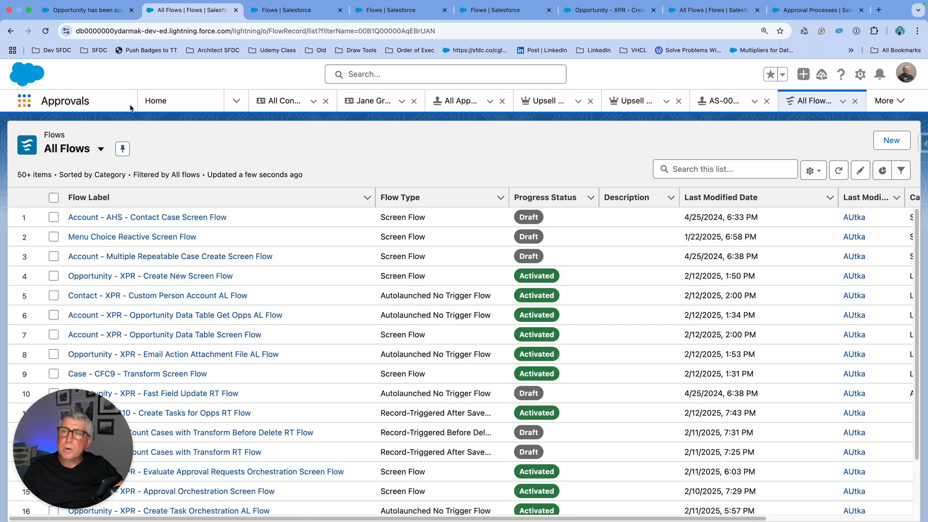
pyautogui.click(156, 101)
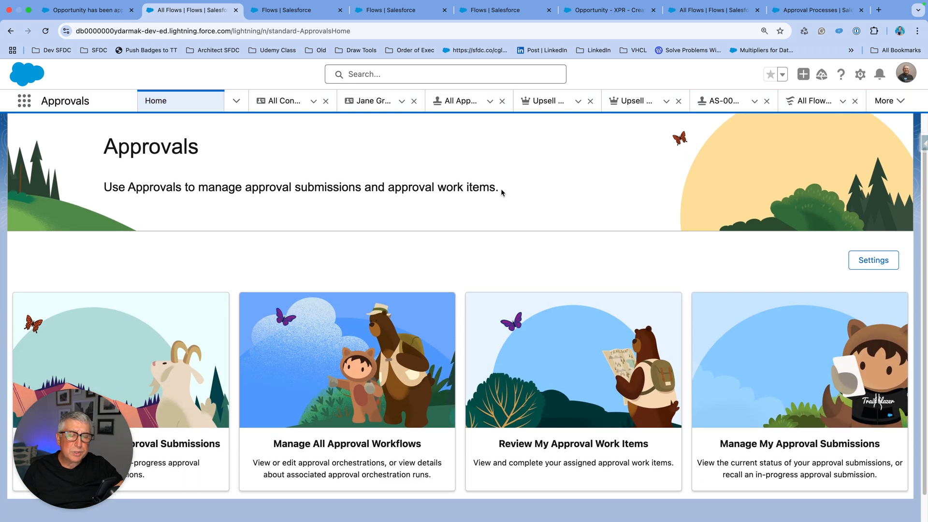
pyautogui.scroll(-3)
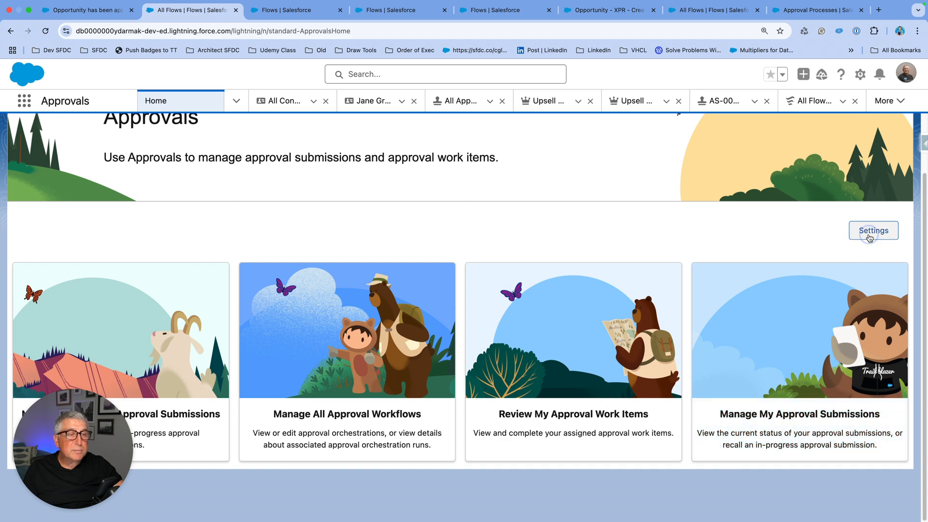
# Review Approval Settings toggles, then view the All Approval Orchestrations list
pyautogui.click(872, 230)
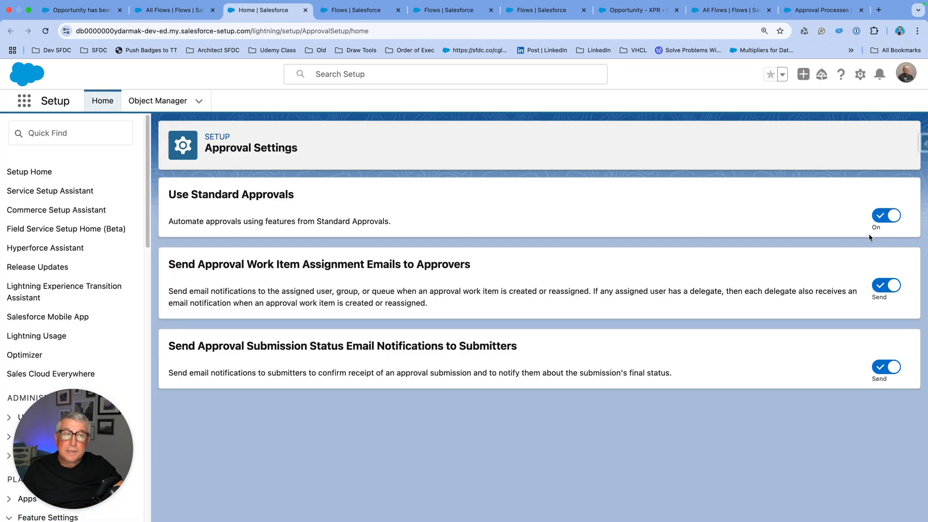
pyautogui.moveTo(868, 238)
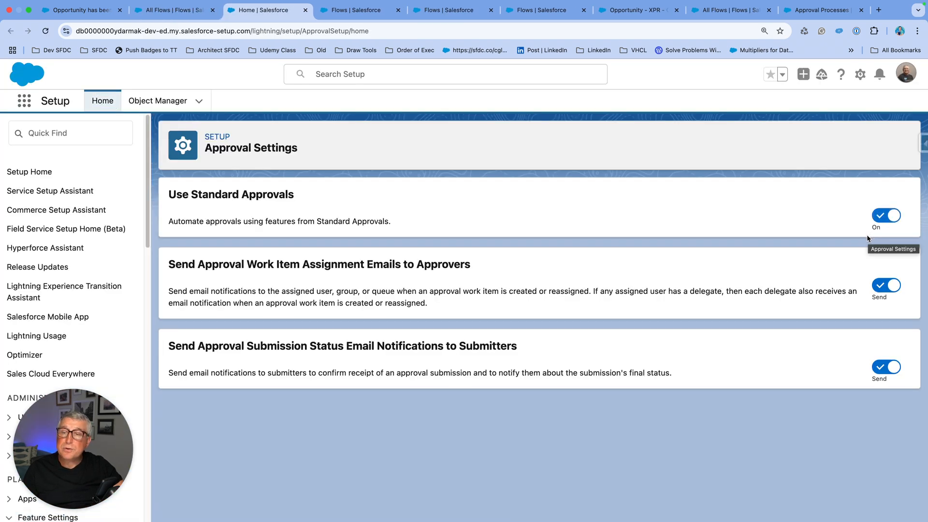
pyautogui.moveTo(508, 316)
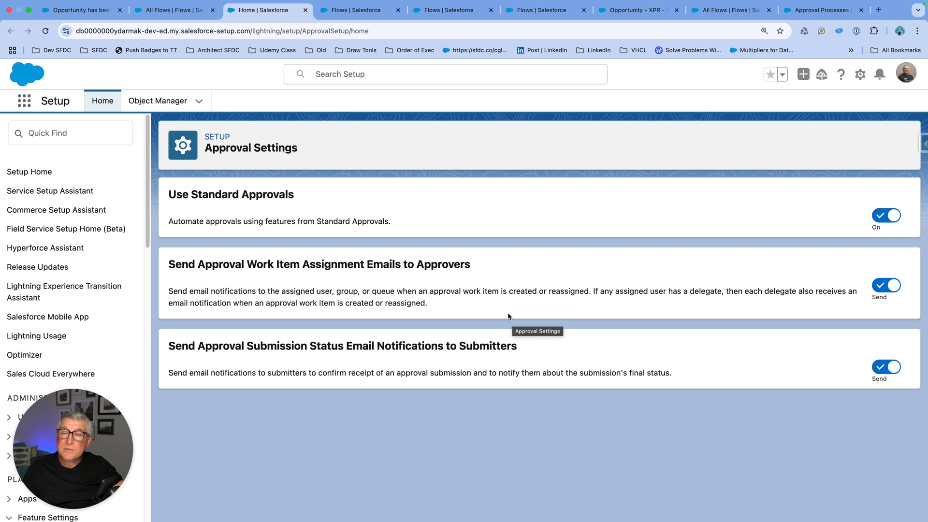
pyautogui.moveTo(482, 288)
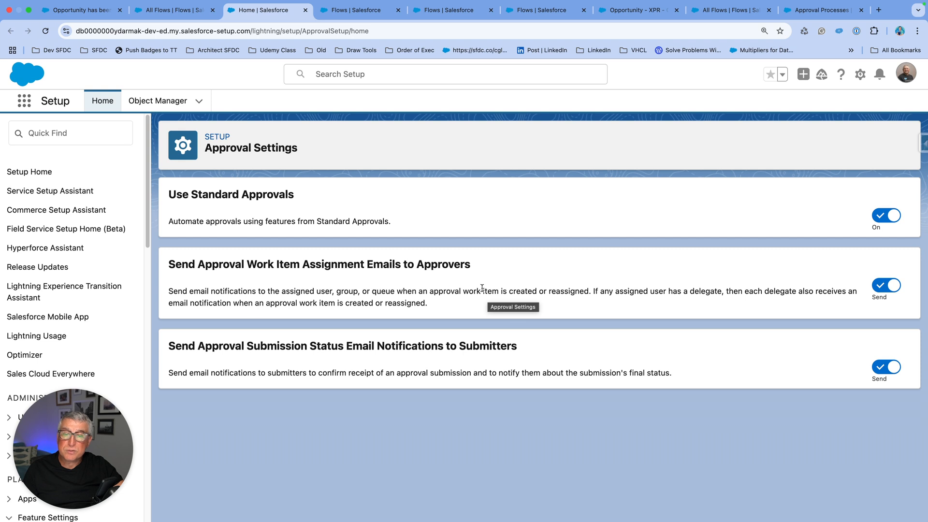
pyautogui.moveTo(342, 357)
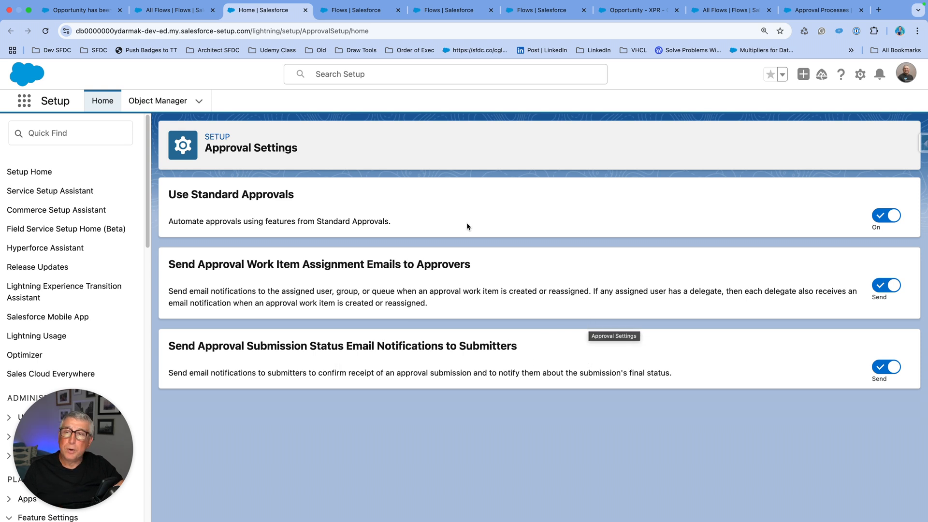
pyautogui.click(174, 10)
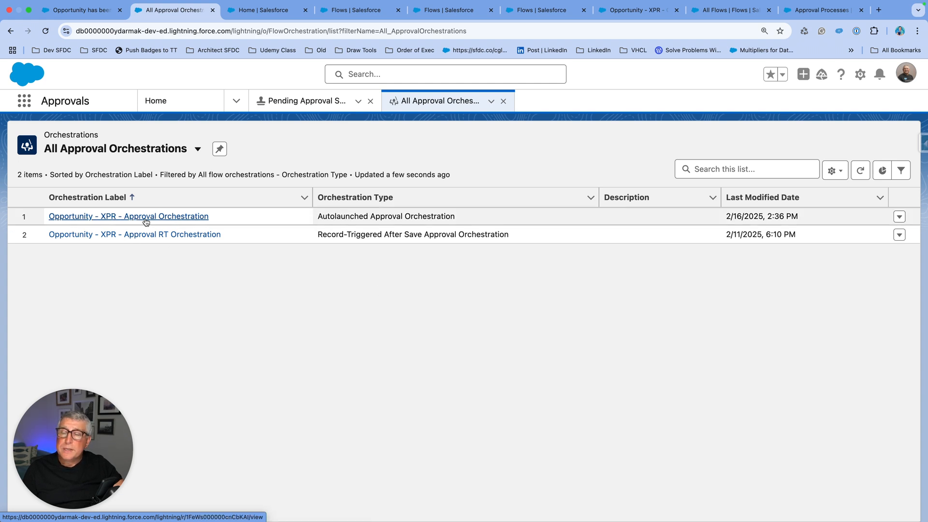
# Preview the XPR Approval Orchestration, then open the RT orchestration showing 22 runs and 32% completion
pyautogui.click(128, 216)
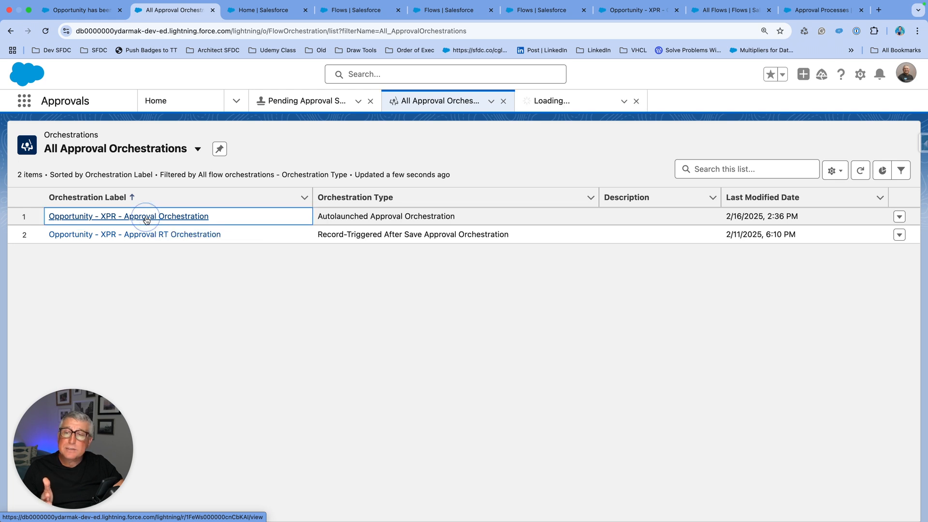
pyautogui.click(127, 216)
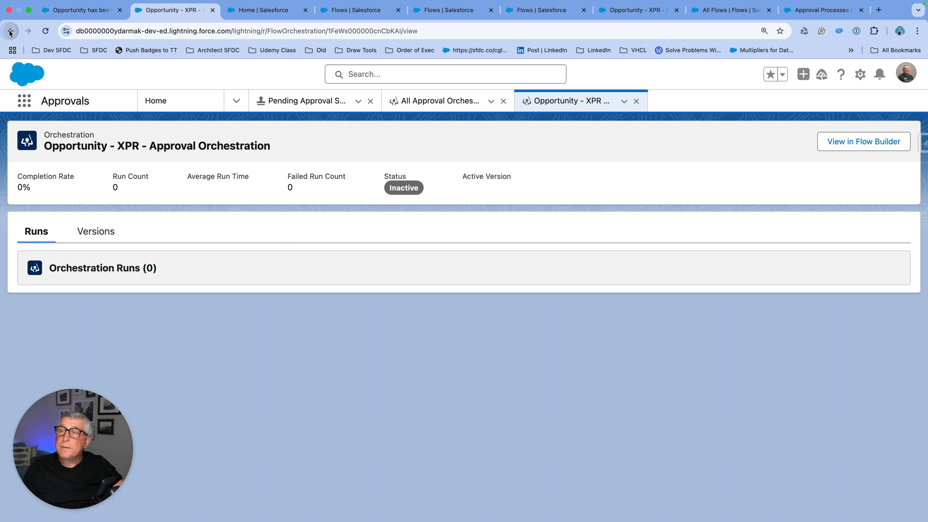
pyautogui.click(10, 31)
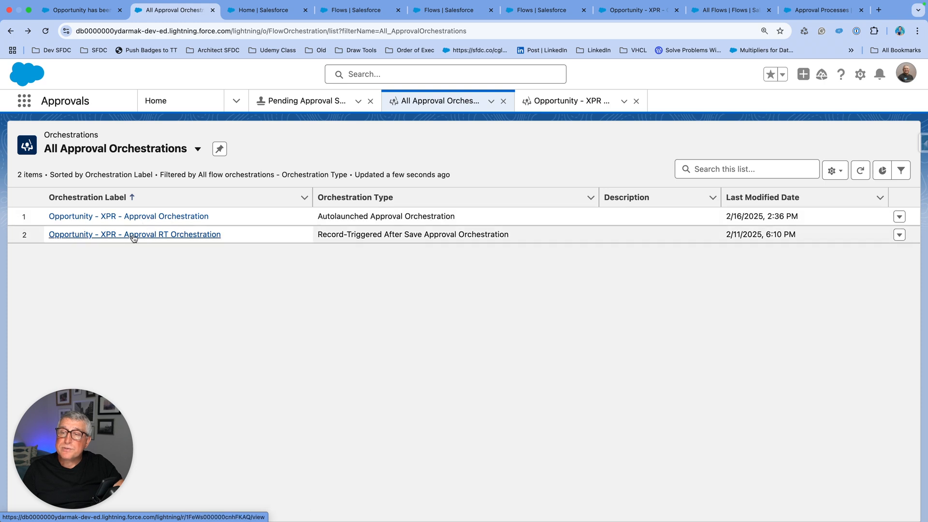
pyautogui.moveTo(128, 216)
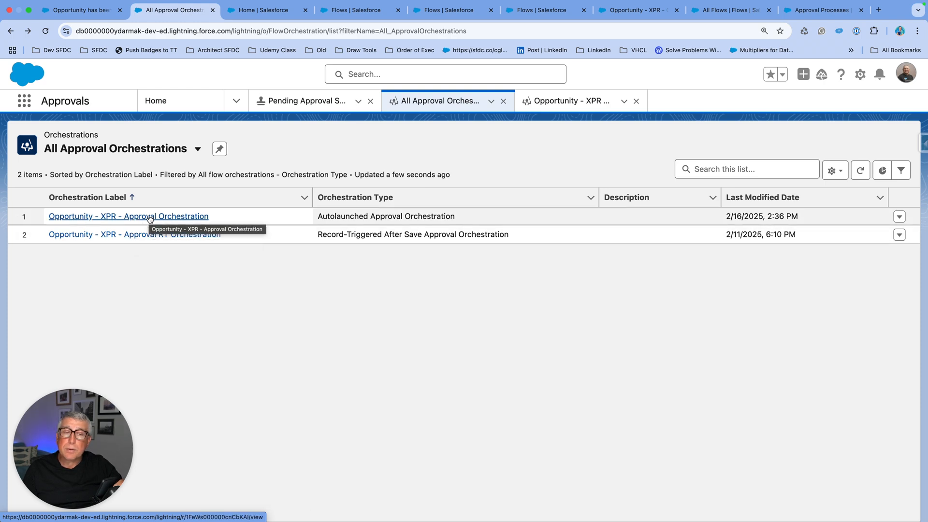
pyautogui.click(134, 234)
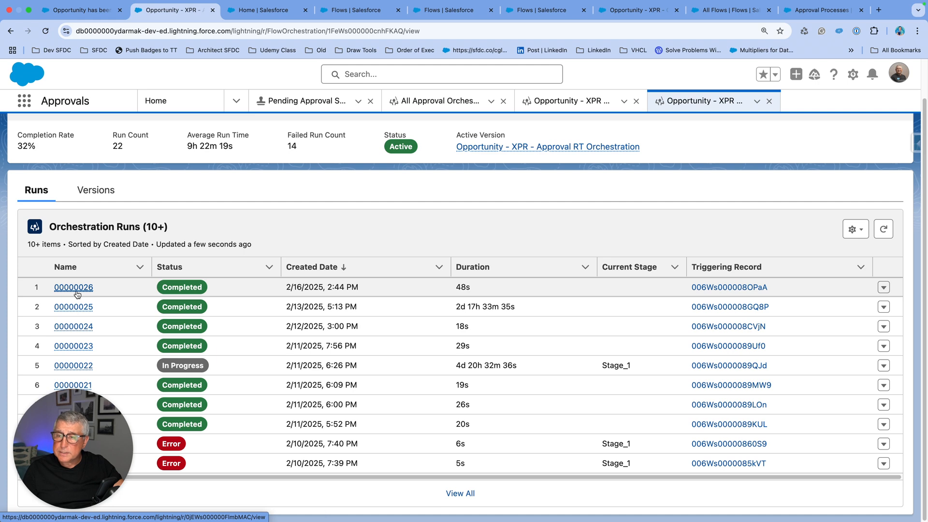
# Open run 00000026's Related tab and scroll through its stage runs, step runs, log and work items
pyautogui.click(73, 287)
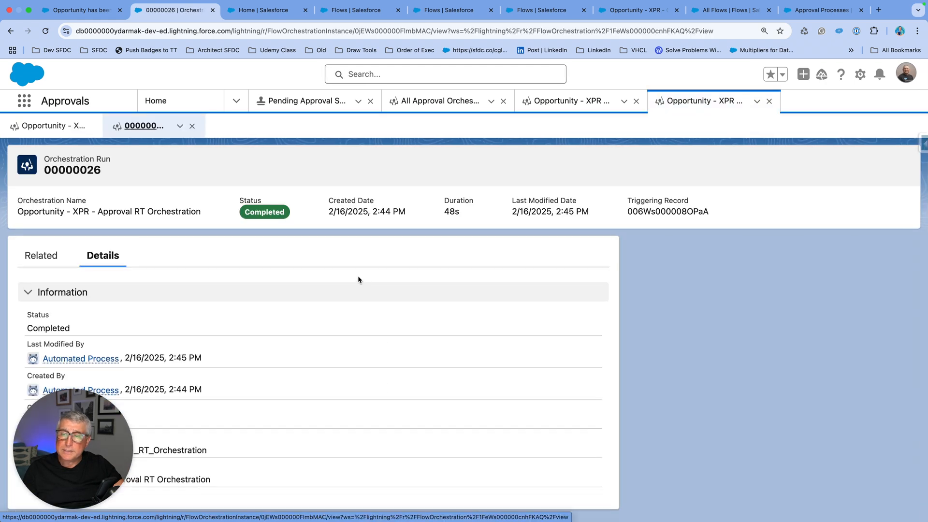
pyautogui.click(42, 255)
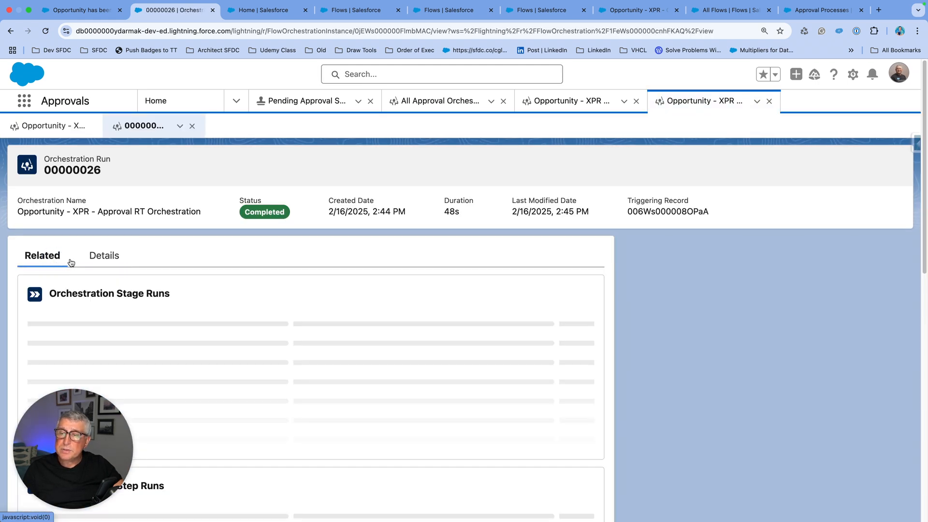
pyautogui.scroll(-3)
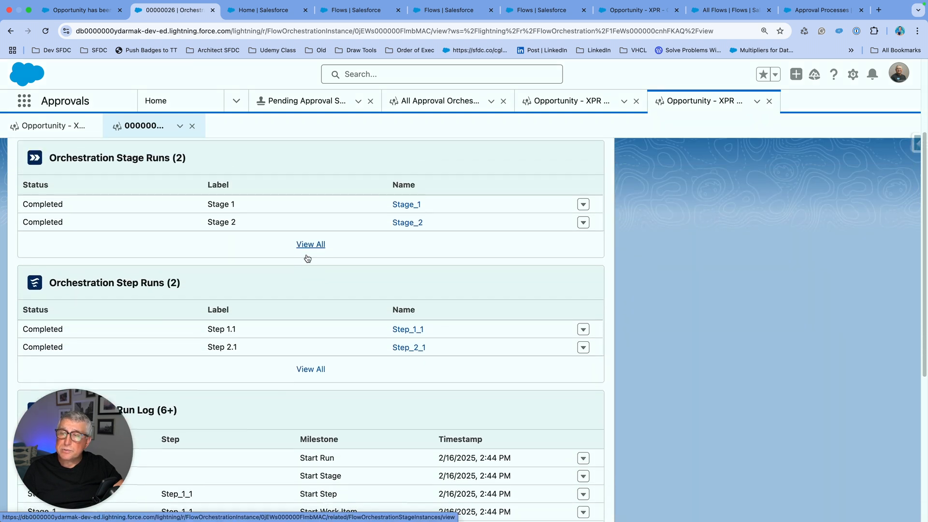
pyautogui.scroll(-3)
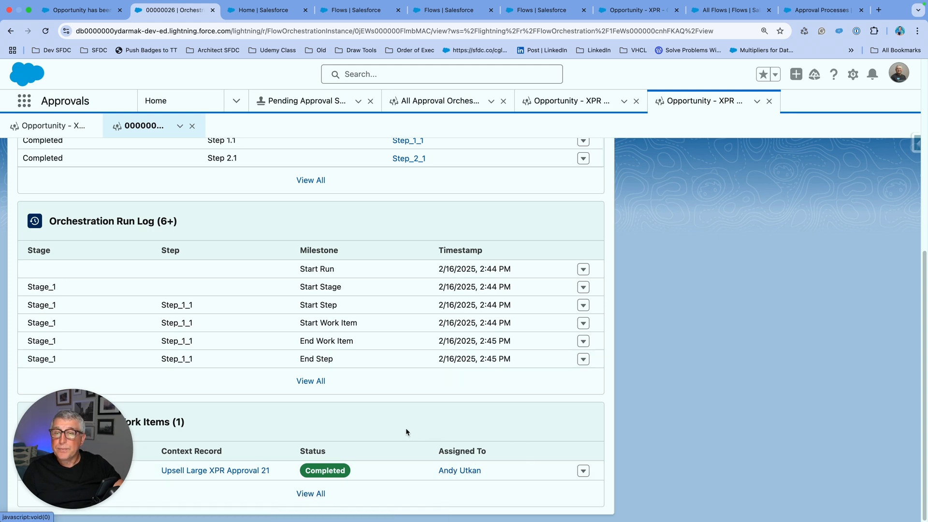
pyautogui.moveTo(417, 408)
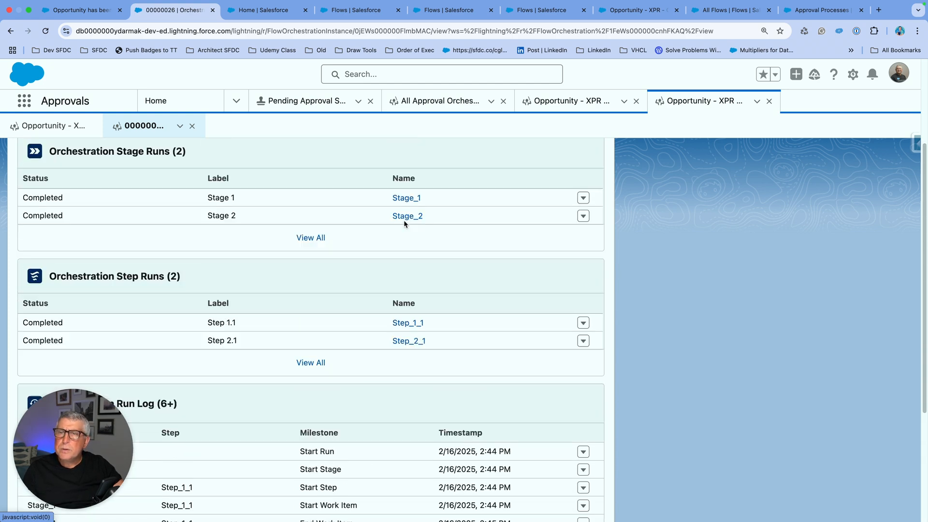
pyautogui.click(24, 101)
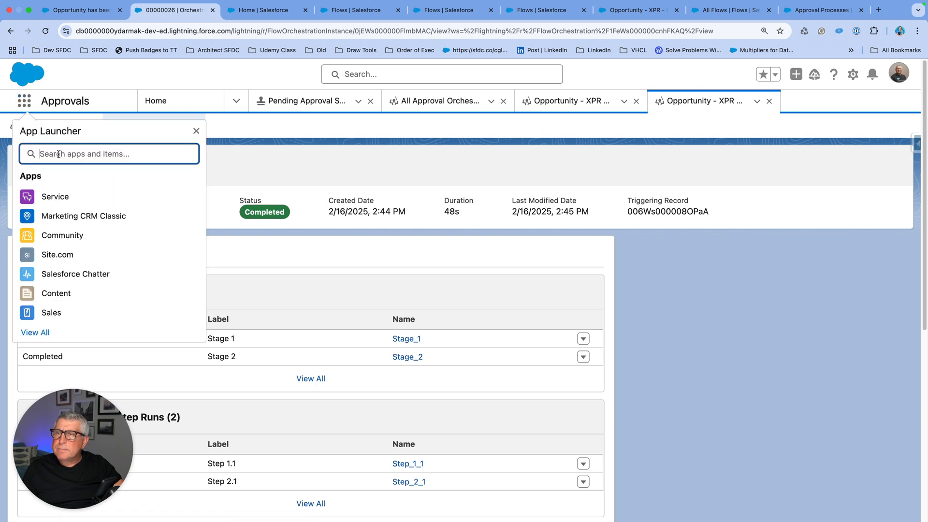
# Search 'Orc' to list Orchestration Runs, Work Items and Orchestrations, then close the search
pyautogui.write('Orch')
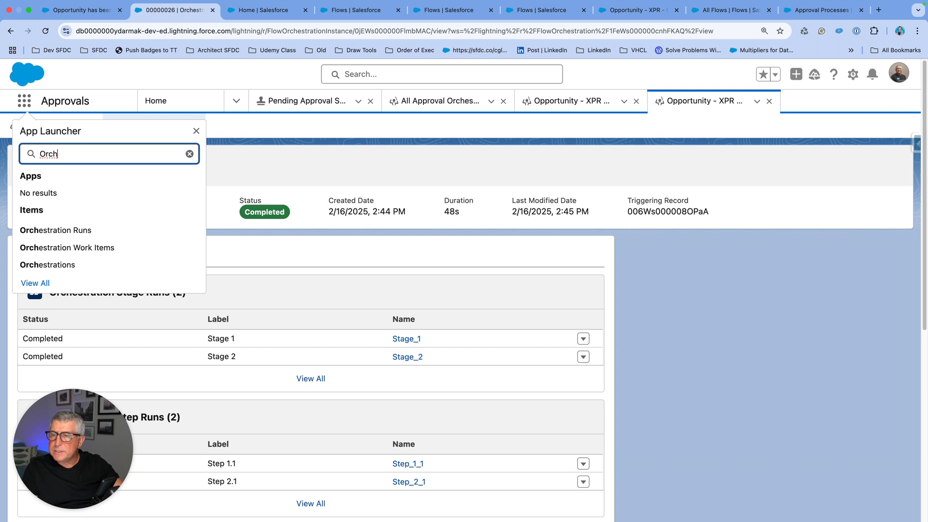
pyautogui.moveTo(94, 171)
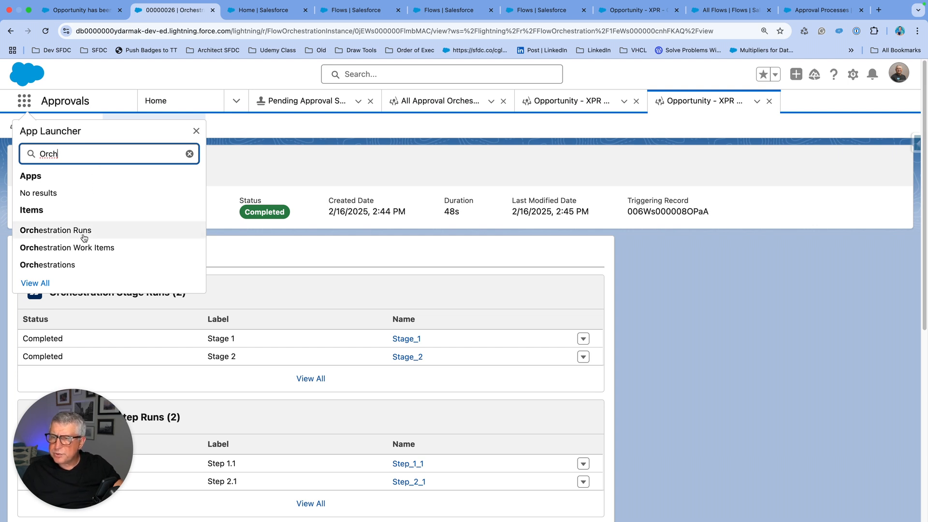
pyautogui.moveTo(47, 265)
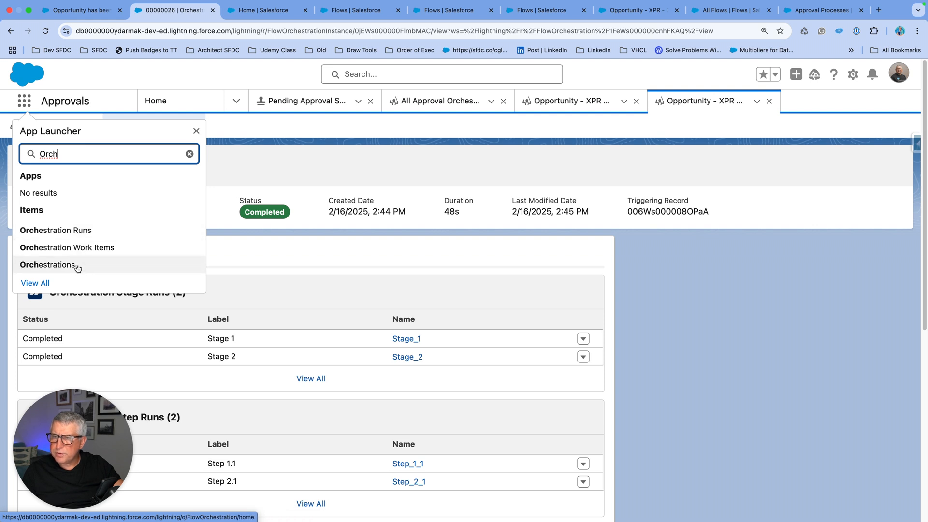
pyautogui.moveTo(255, 148)
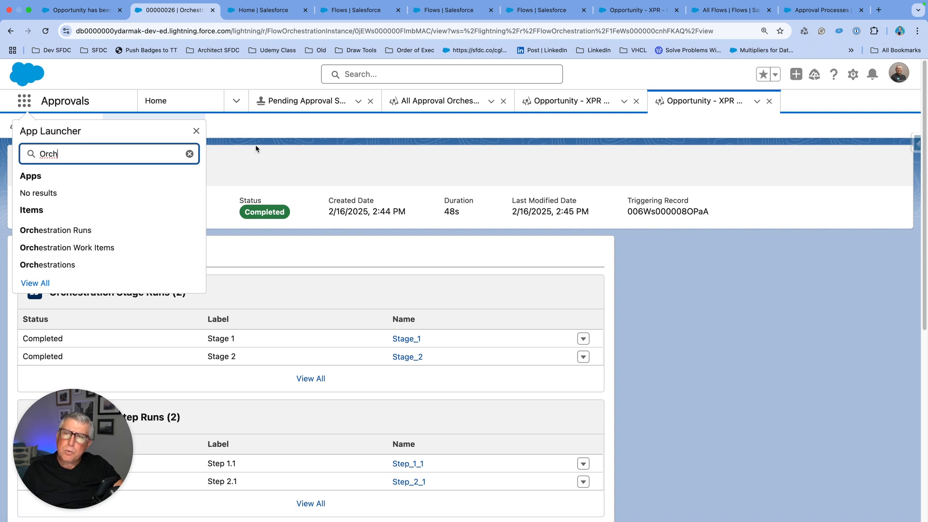
pyautogui.click(196, 131)
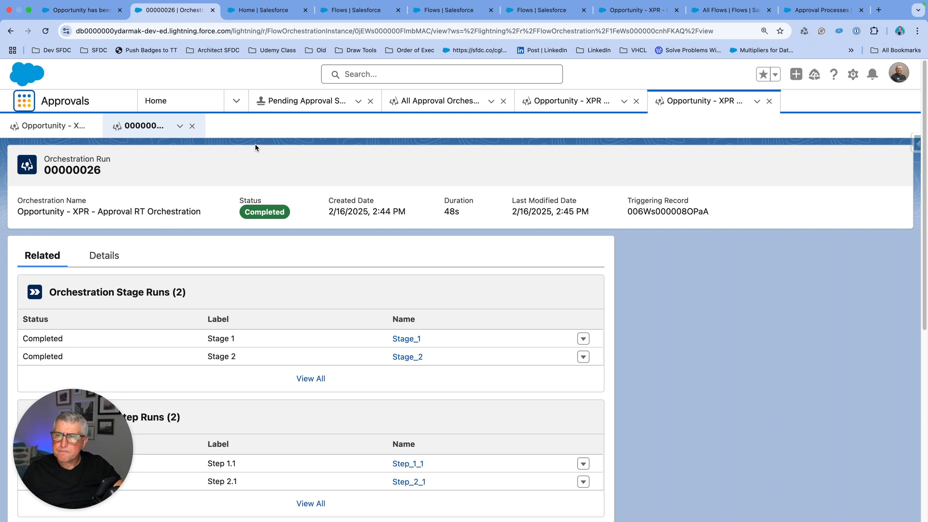
pyautogui.moveTo(301, 156)
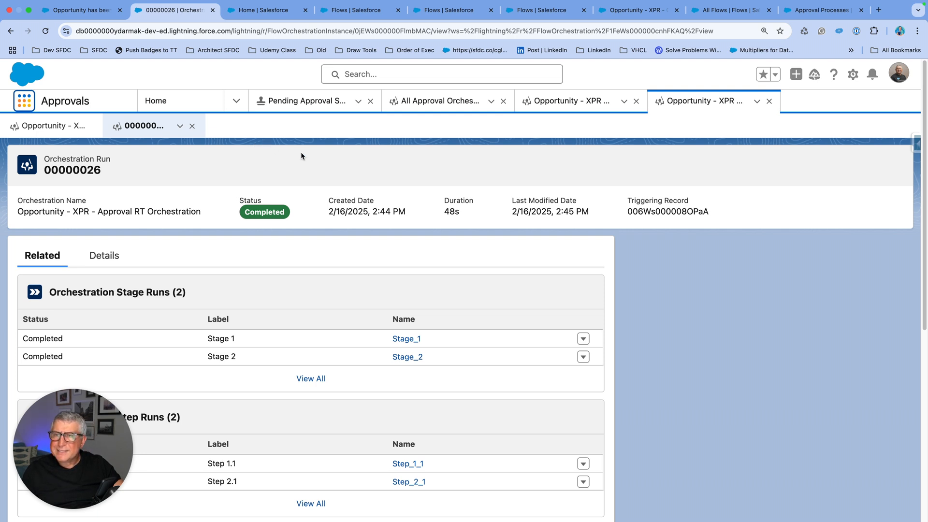